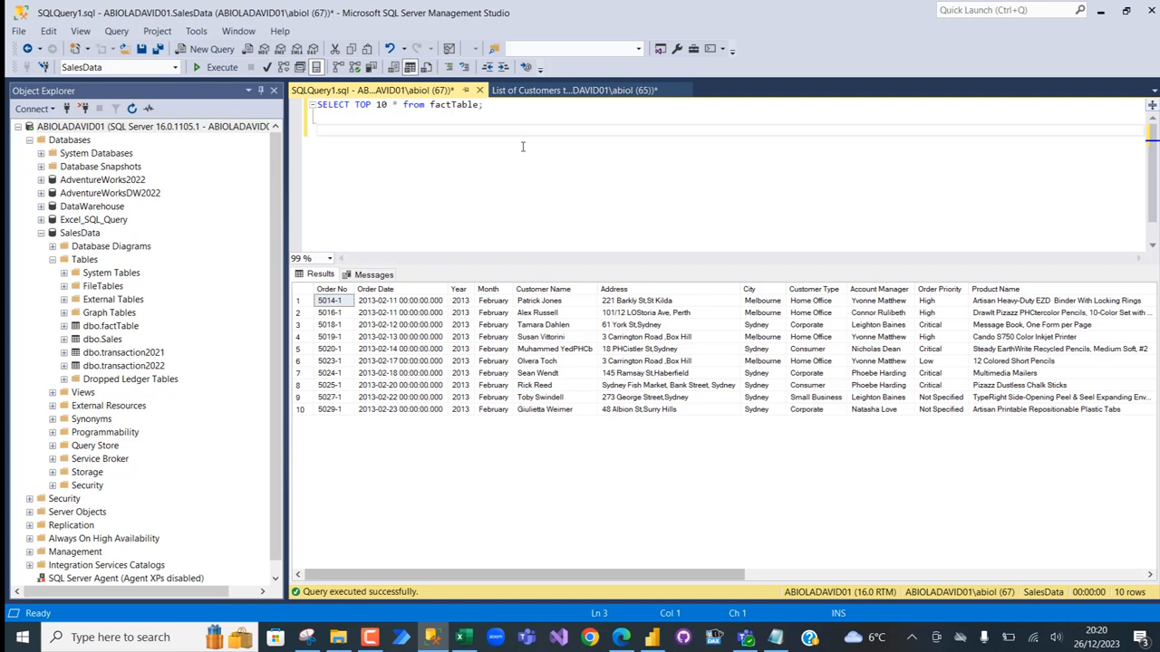
Step: Work in the blank workbook before starting the data import
{"action": "left_click", "coordinate": [318, 130]}
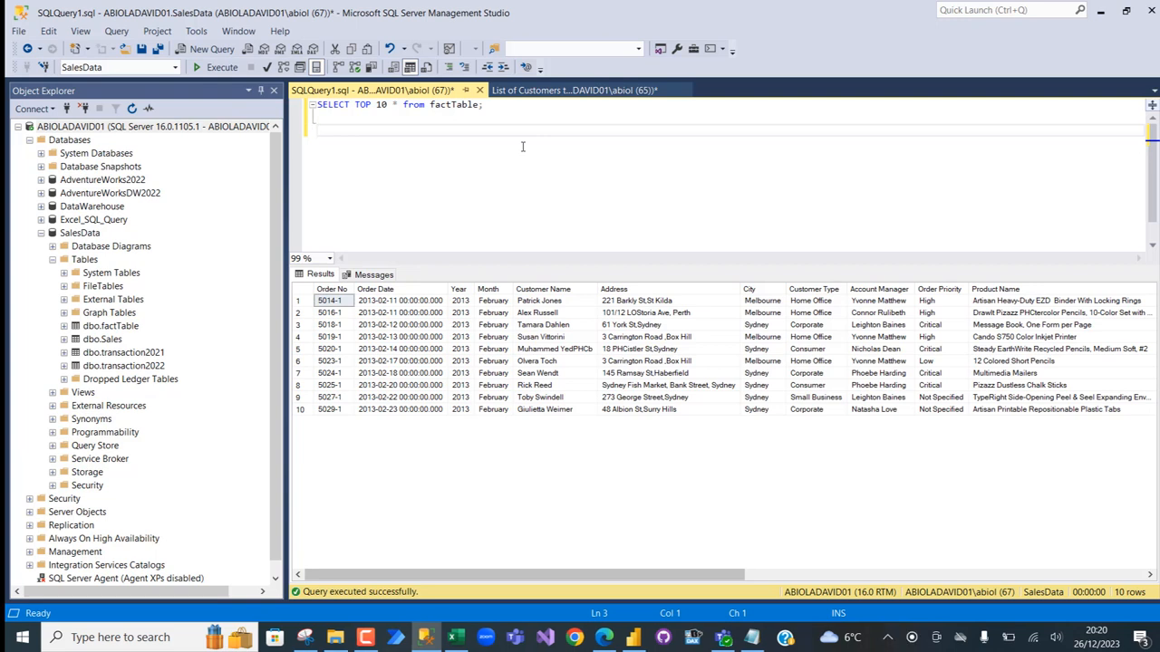
{"action": "left_click", "coordinate": [317, 131]}
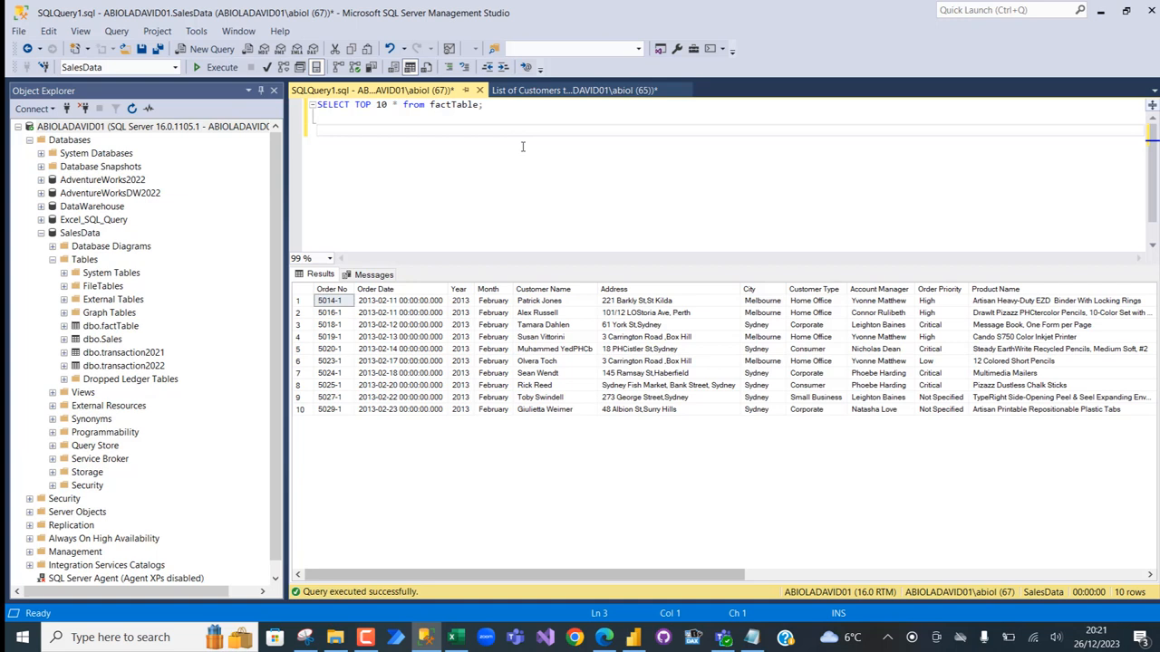
{"action": "left_click", "coordinate": [317, 128]}
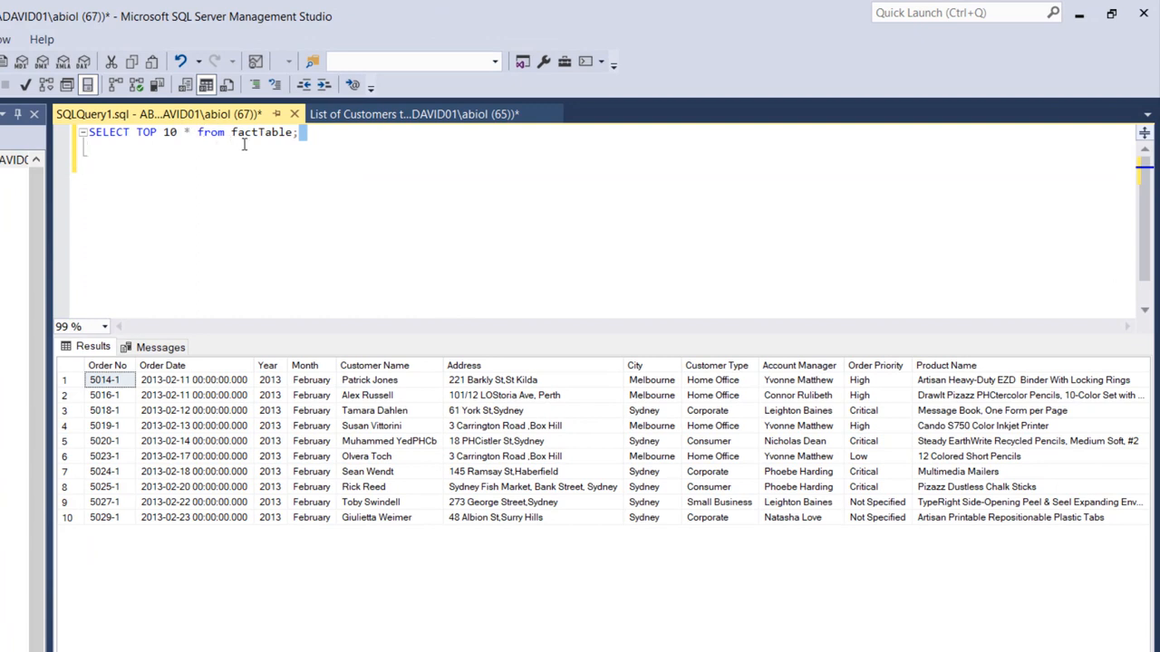
{"action": "mouse_move", "coordinate": [76, 388]}
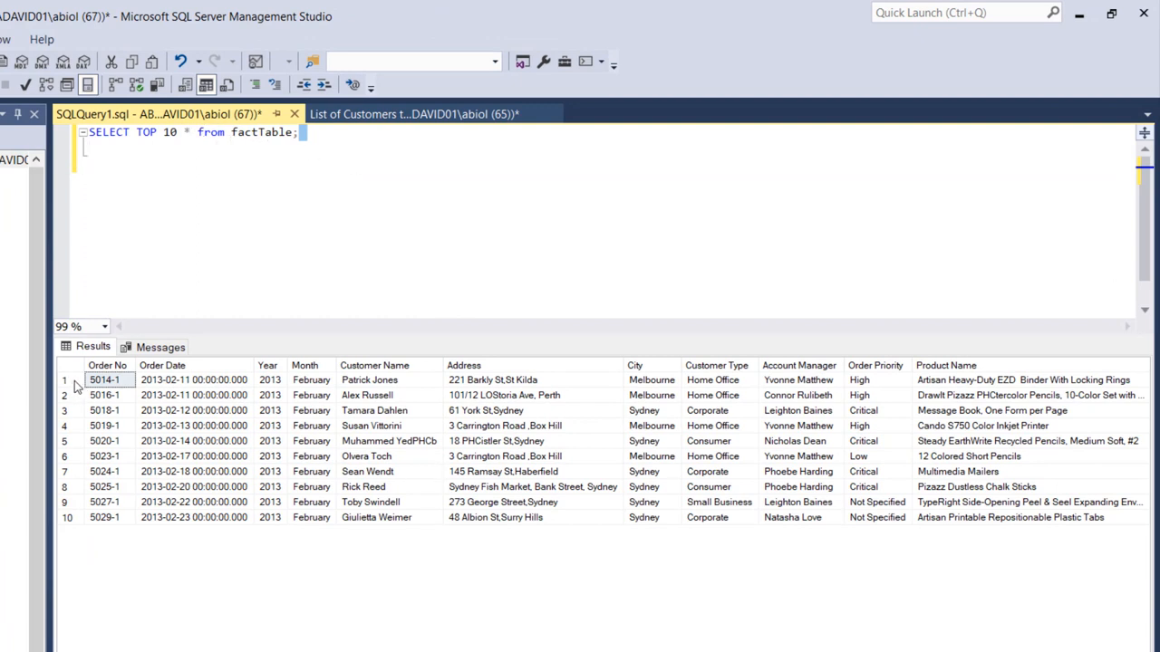
{"action": "key", "text": "ctrl+shift+."}
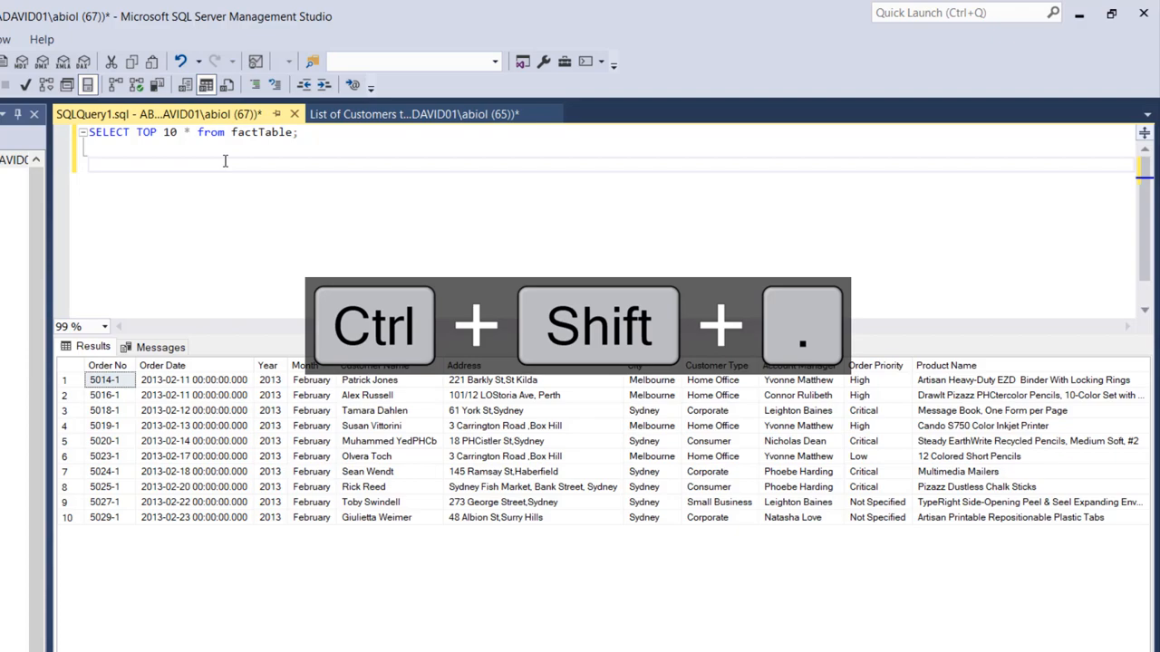
{"action": "key", "text": "ctrl+shift+."}
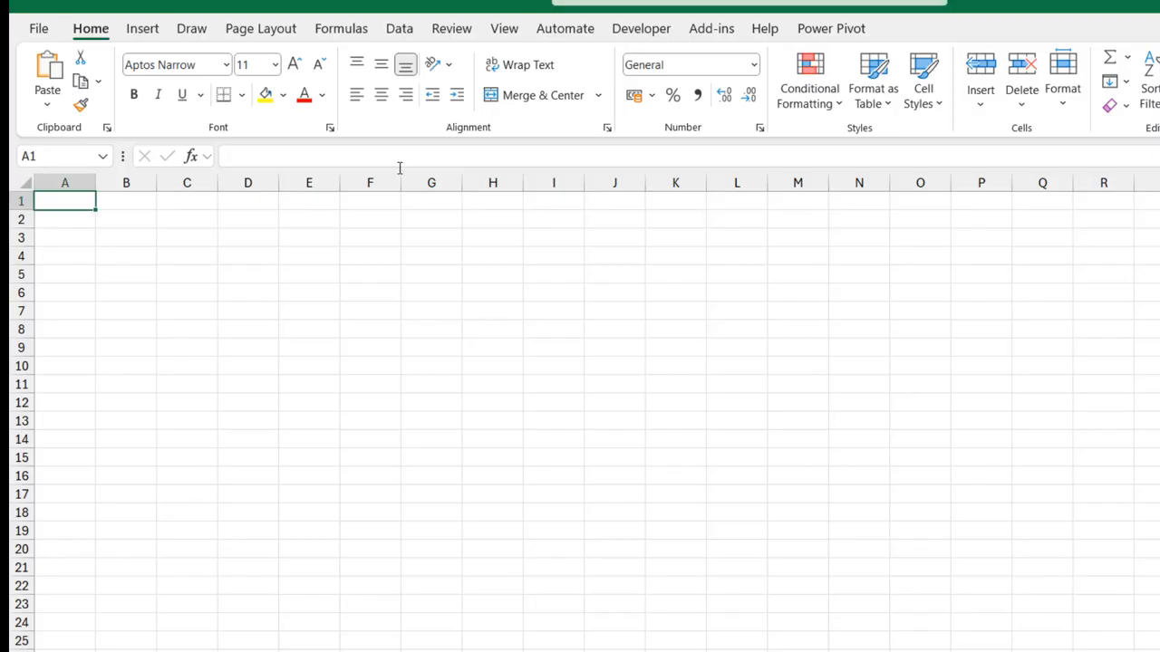
{"action": "mouse_move", "coordinate": [578, 261]}
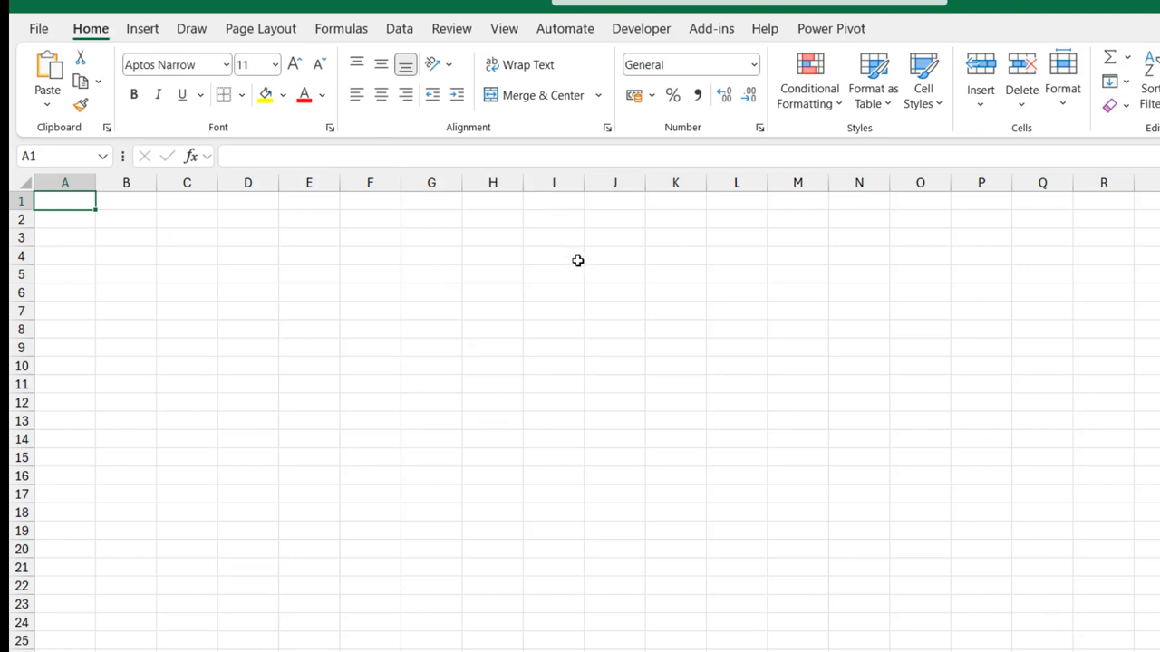
{"action": "mouse_move", "coordinate": [460, 310]}
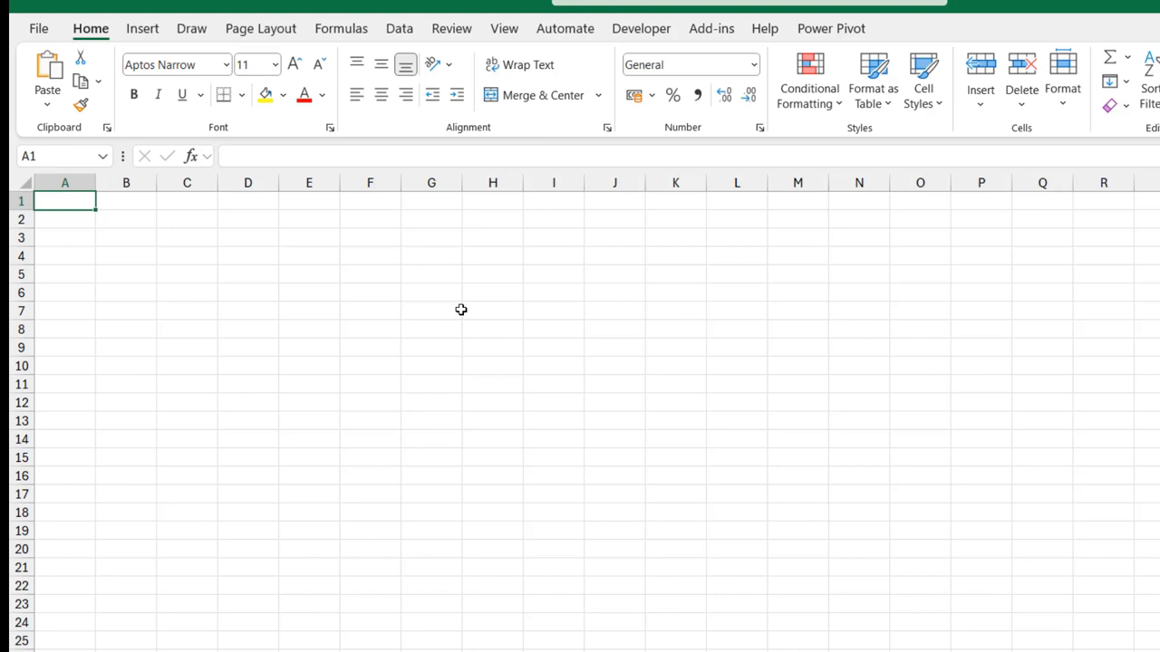
{"action": "mouse_move", "coordinate": [399, 29]}
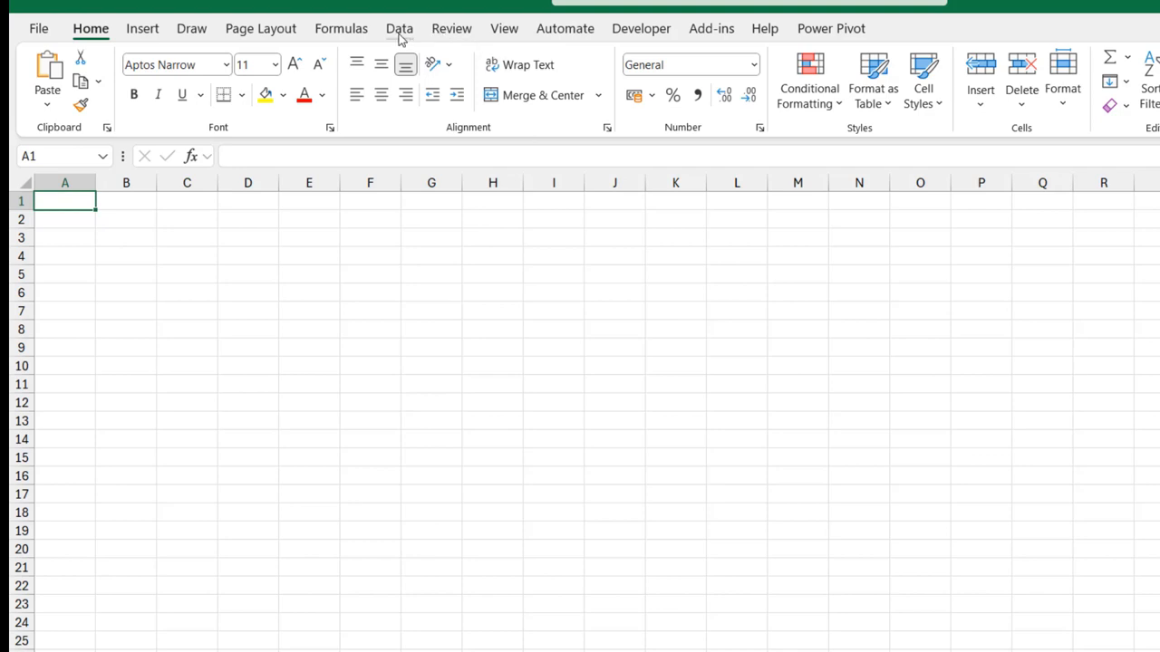
Step: Start a new SQL Server database connection via Get Data > From Database
{"action": "left_click", "coordinate": [398, 29]}
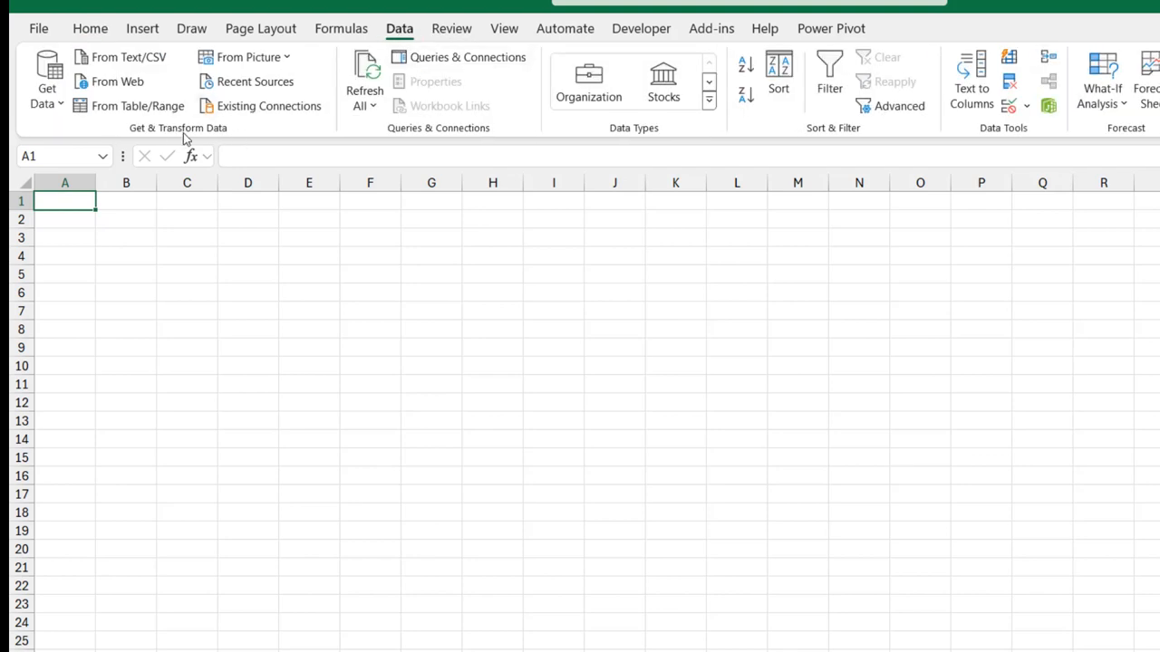
{"action": "mouse_move", "coordinate": [109, 112]}
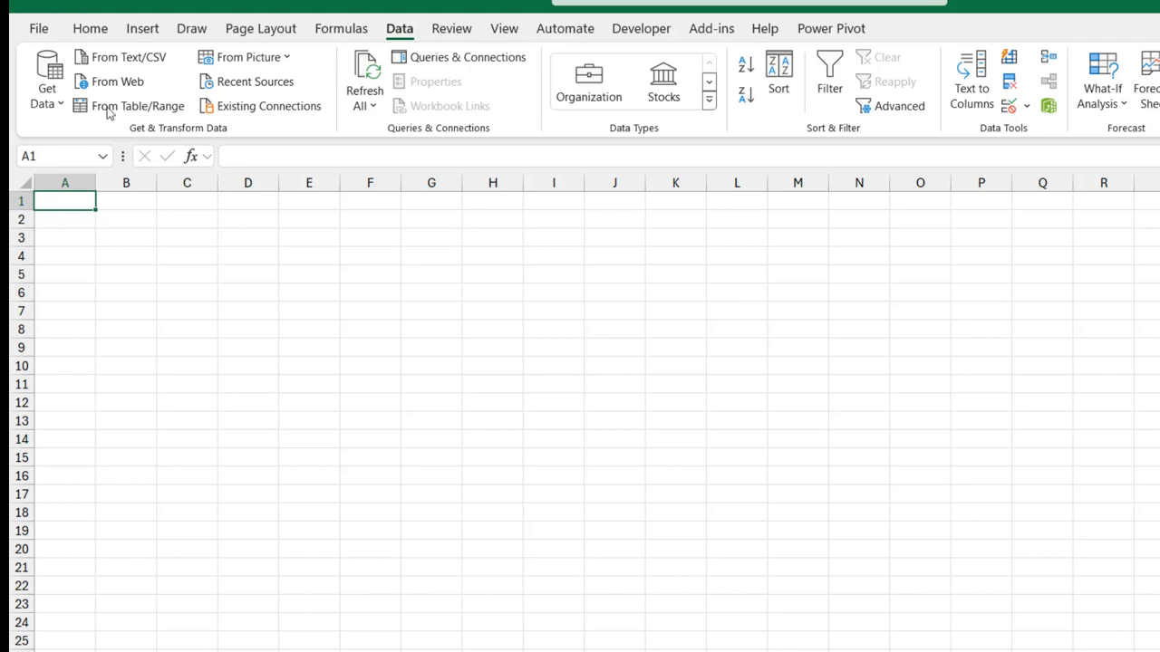
{"action": "left_click", "coordinate": [47, 81]}
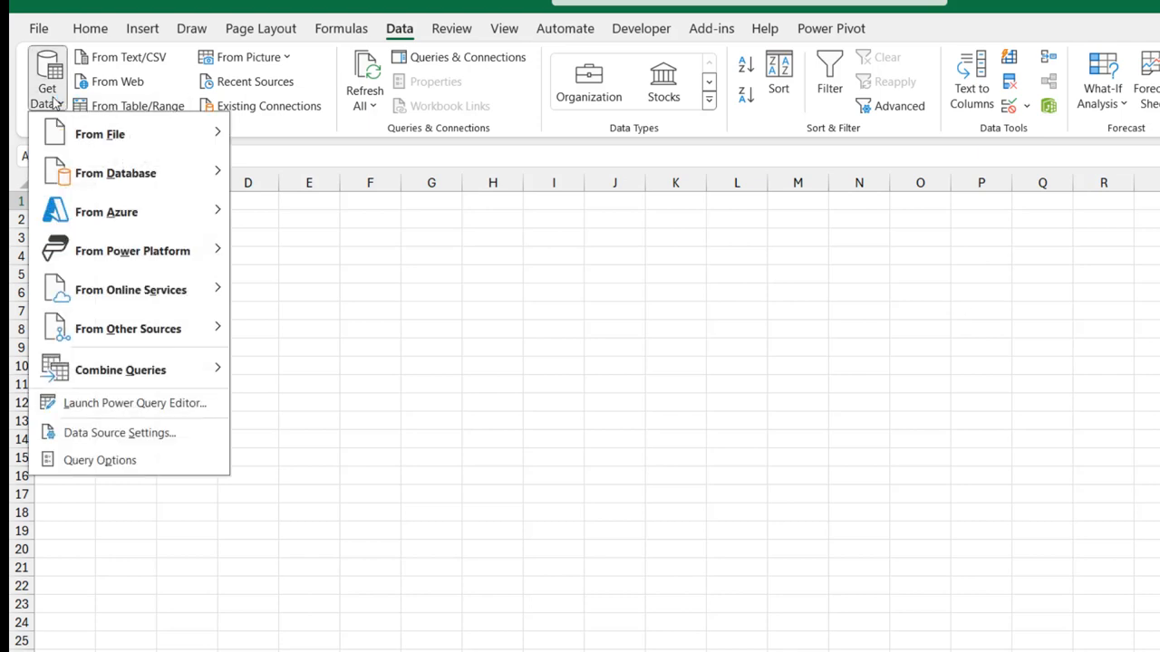
{"action": "left_click", "coordinate": [100, 134]}
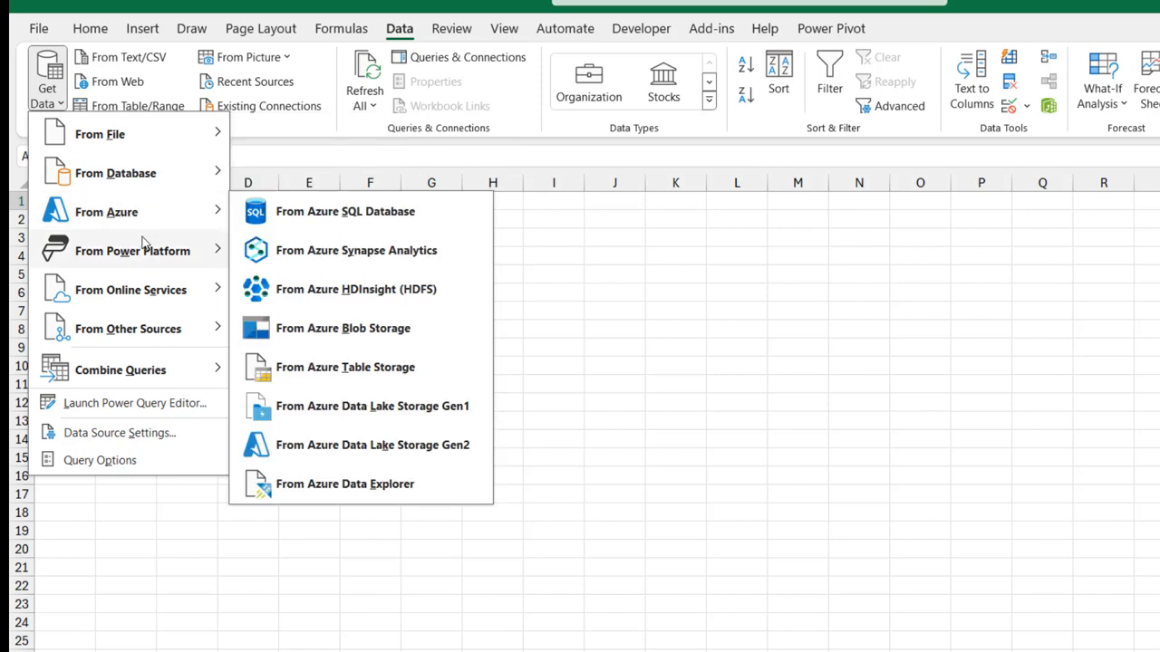
{"action": "mouse_move", "coordinate": [136, 185]}
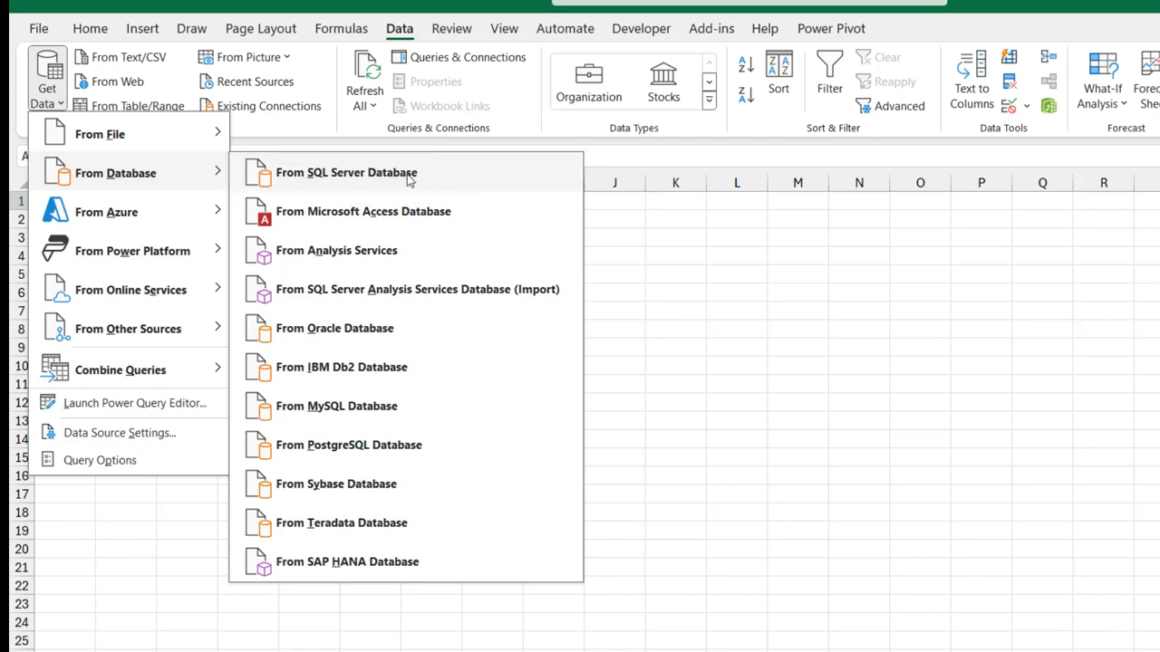
{"action": "left_click", "coordinate": [346, 173]}
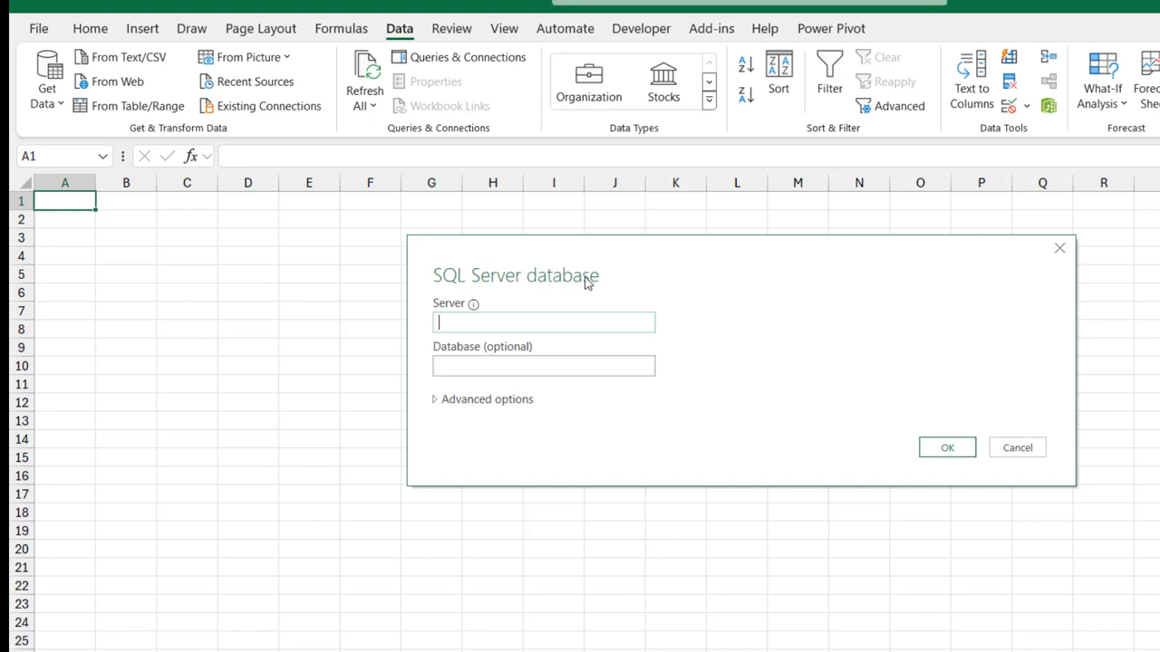
{"action": "mouse_move", "coordinate": [572, 304]}
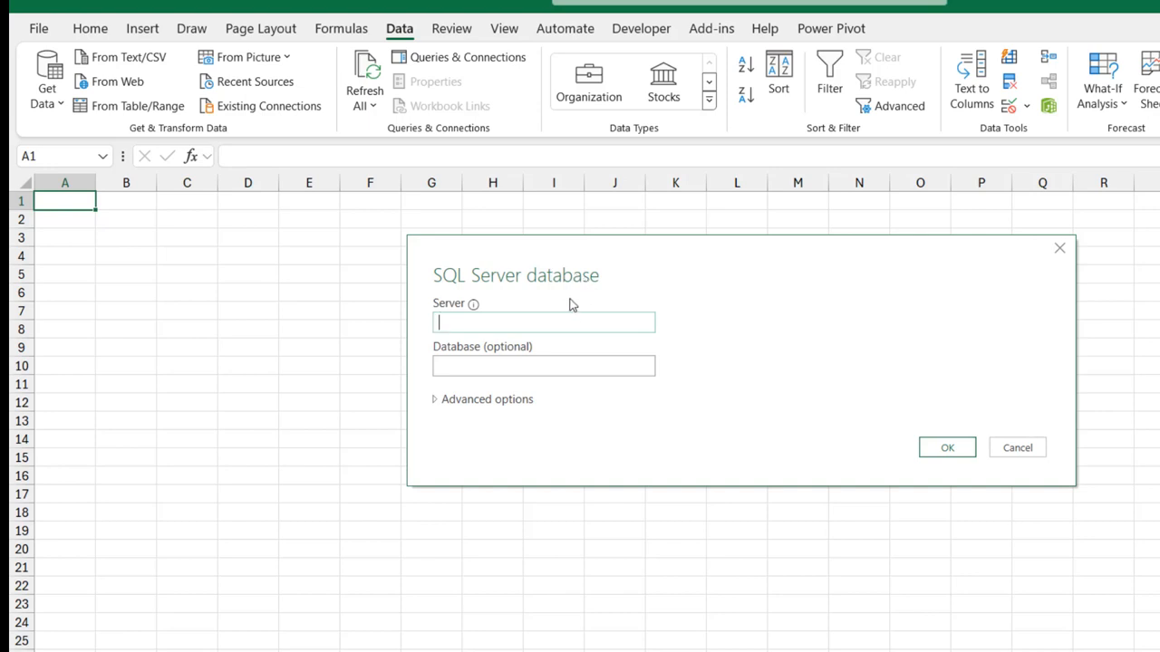
{"action": "mouse_move", "coordinate": [544, 308]}
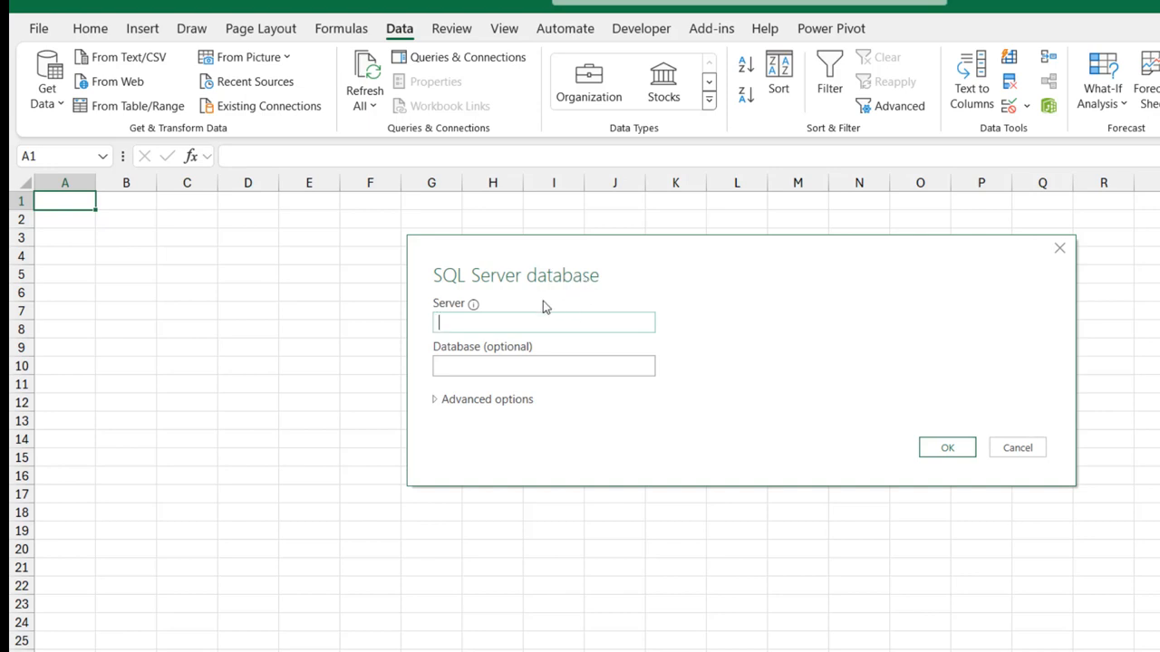
{"action": "mouse_move", "coordinate": [564, 366]}
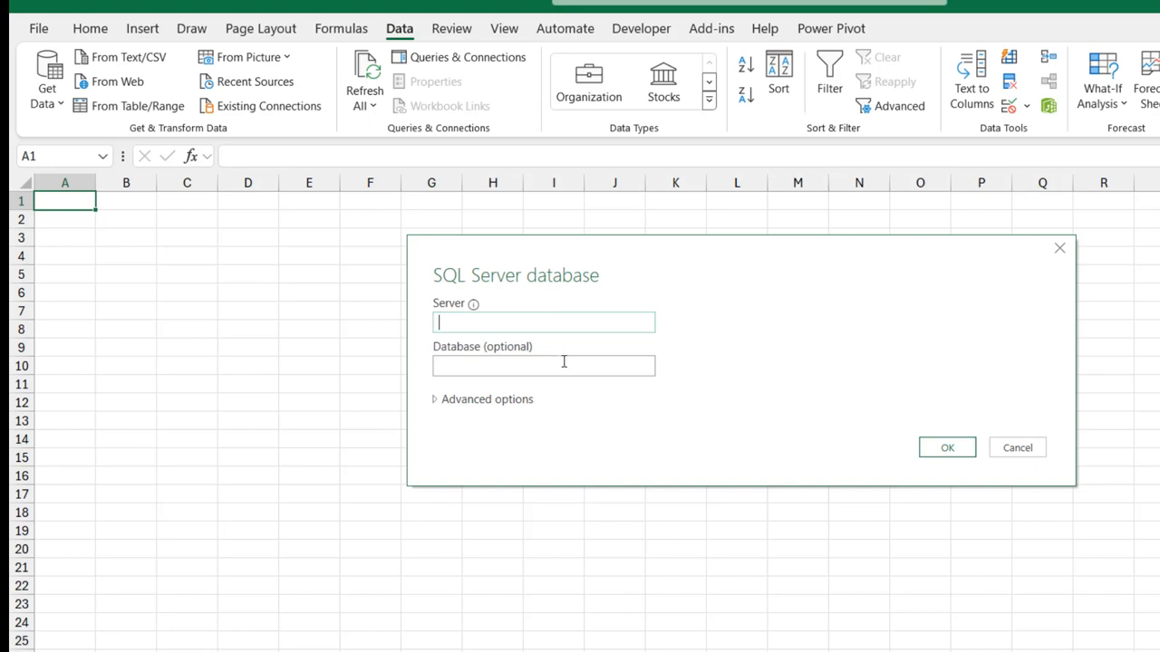
Step: Enter server ABIOLADAVID01 and database SalesData in the connection dialog
{"action": "left_click", "coordinate": [543, 366]}
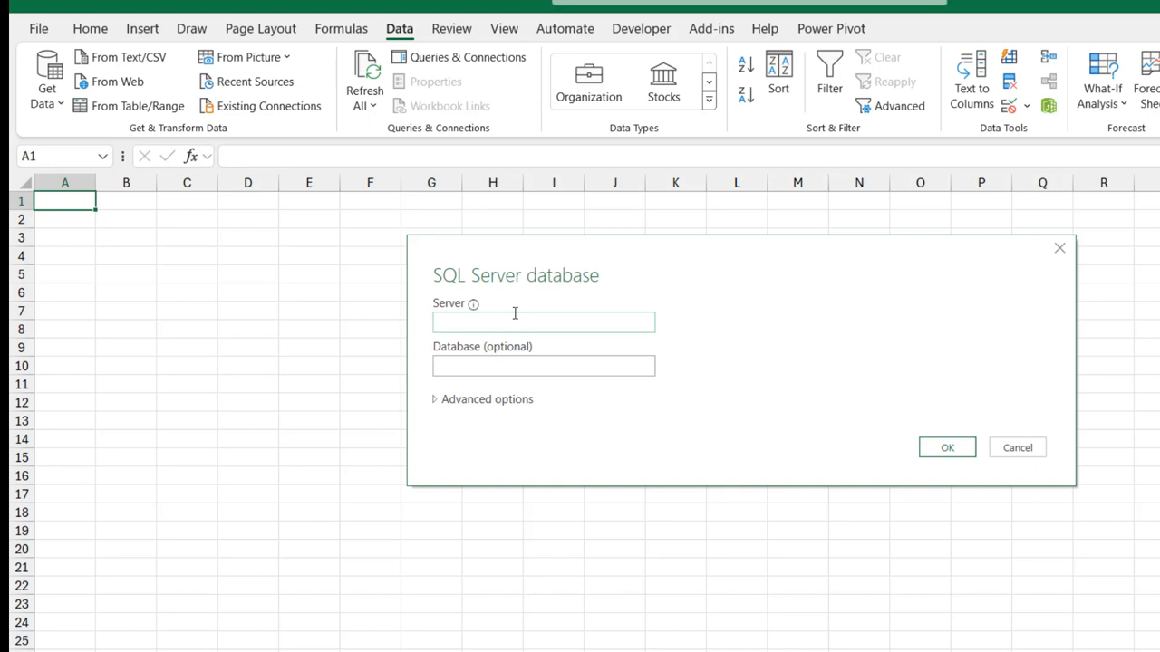
{"action": "type", "text": "ABIOL"}
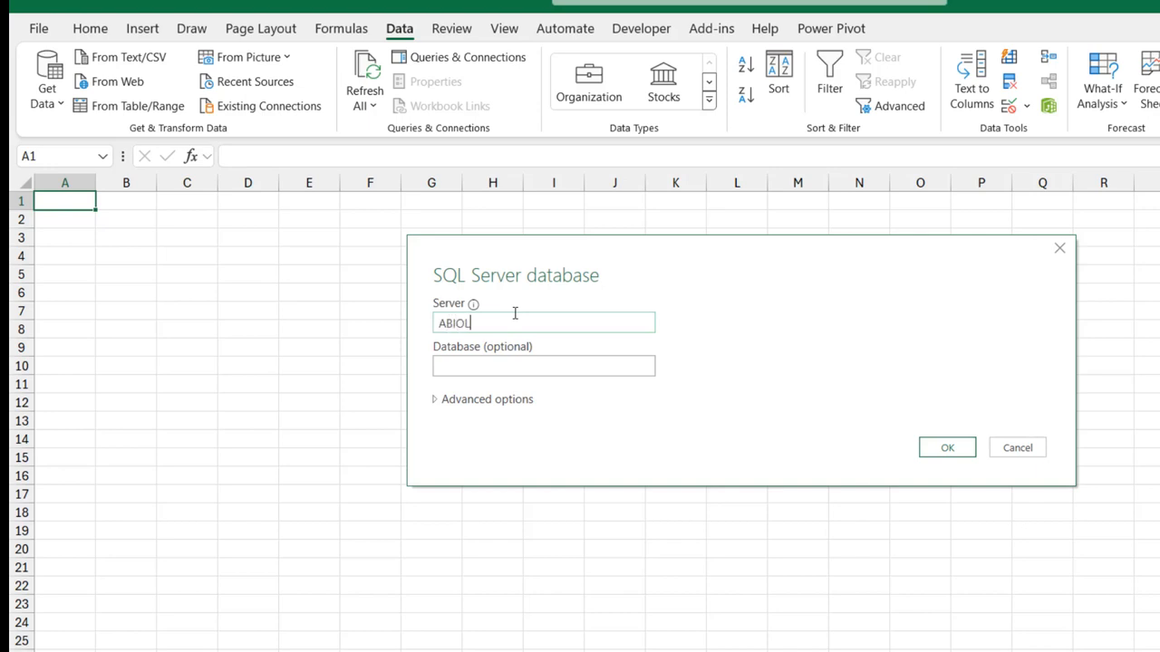
{"action": "type", "text": "ADAVID01"}
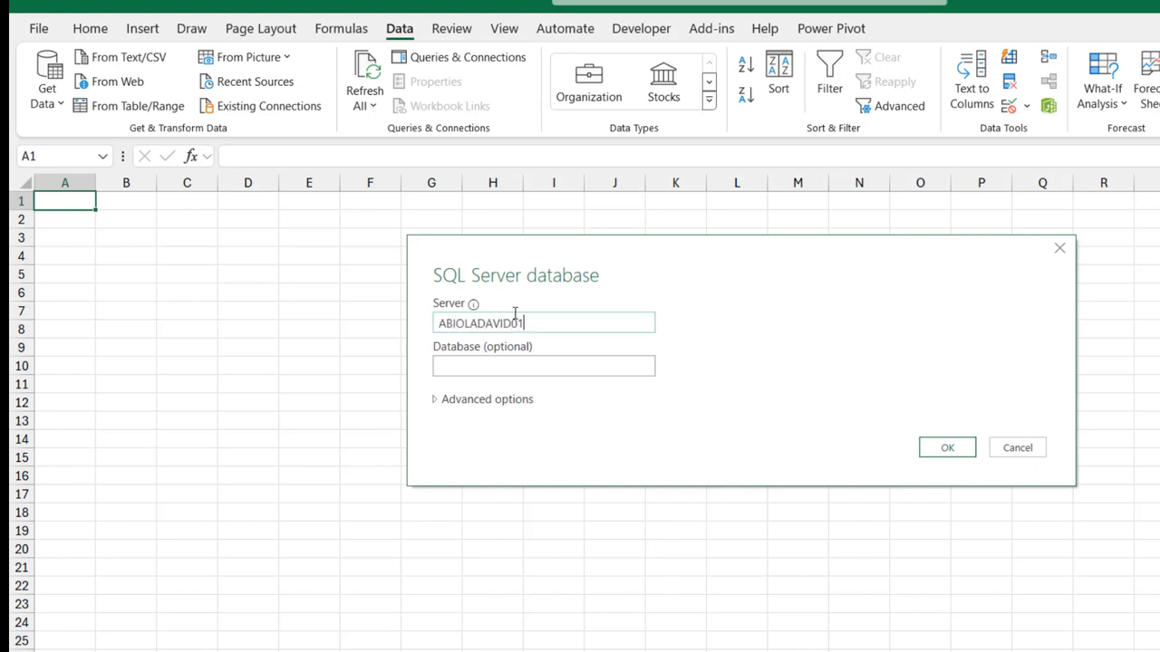
{"action": "left_click", "coordinate": [544, 366]}
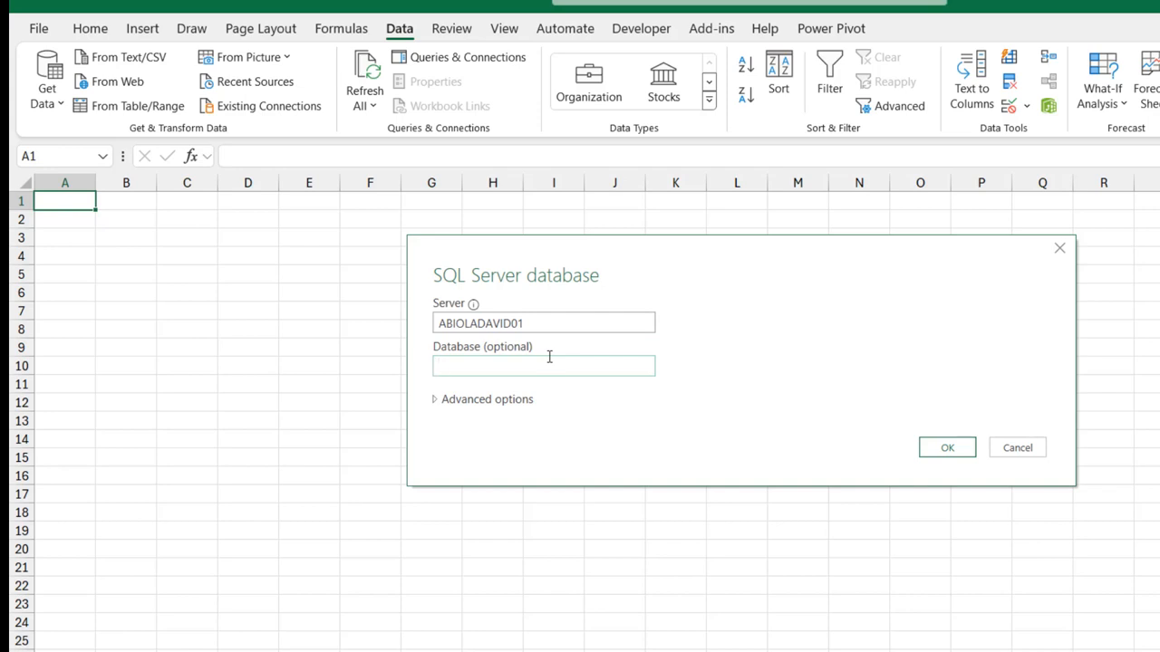
{"action": "type", "text": "SalesData"}
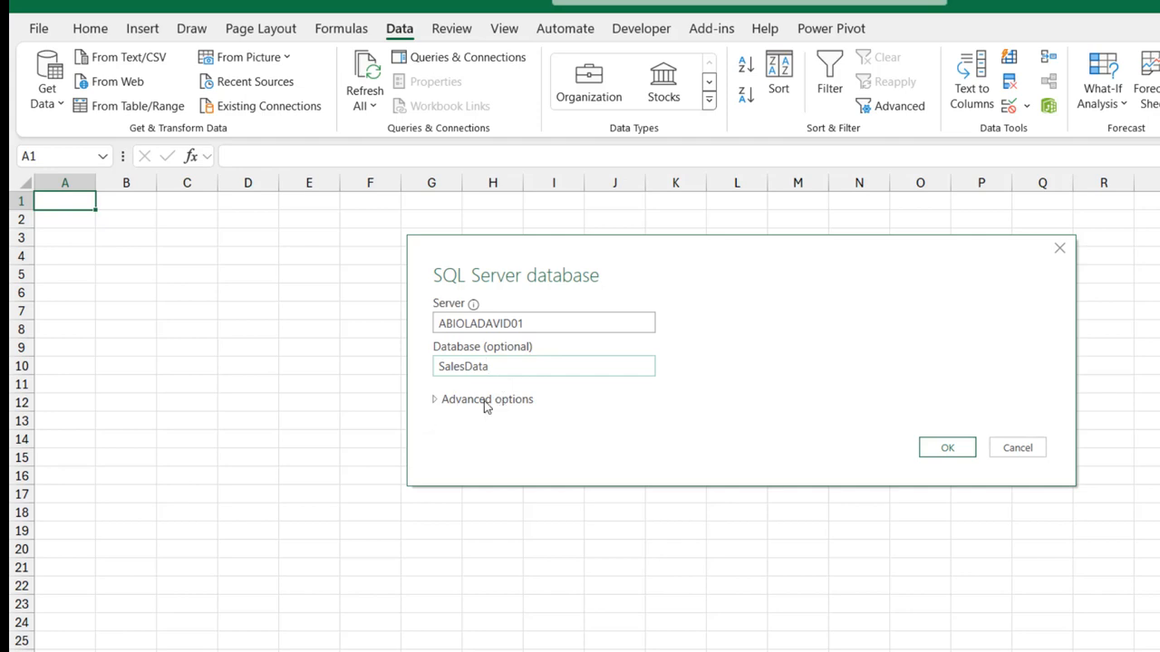
Step: In the advanced SQL statement box, begin the query with WITH cte AS ( )
{"action": "left_click", "coordinate": [482, 399]}
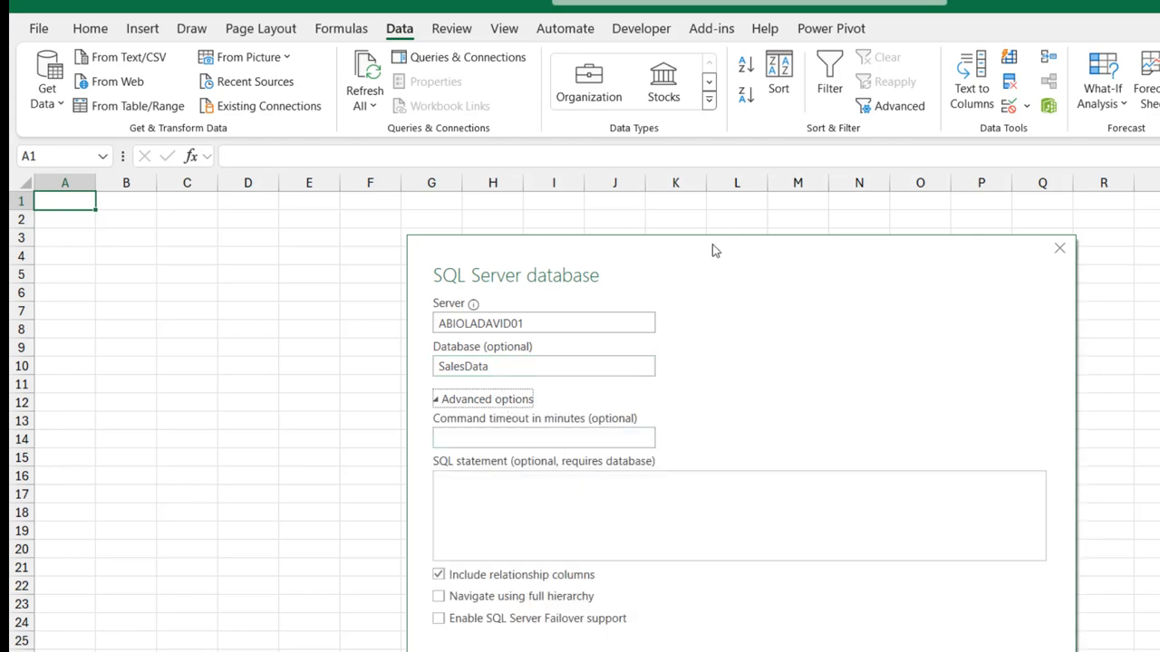
{"action": "left_click_drag", "start_coordinate": [714, 250], "coordinate": [571, 50]}
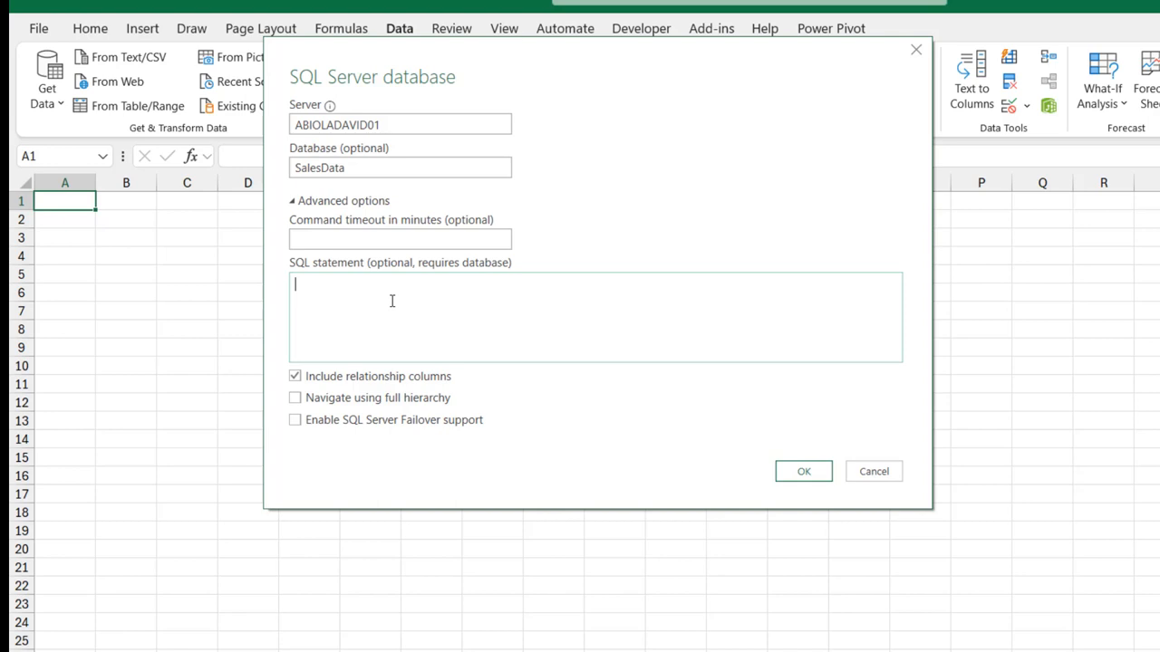
{"action": "type", "text": "WIT"}
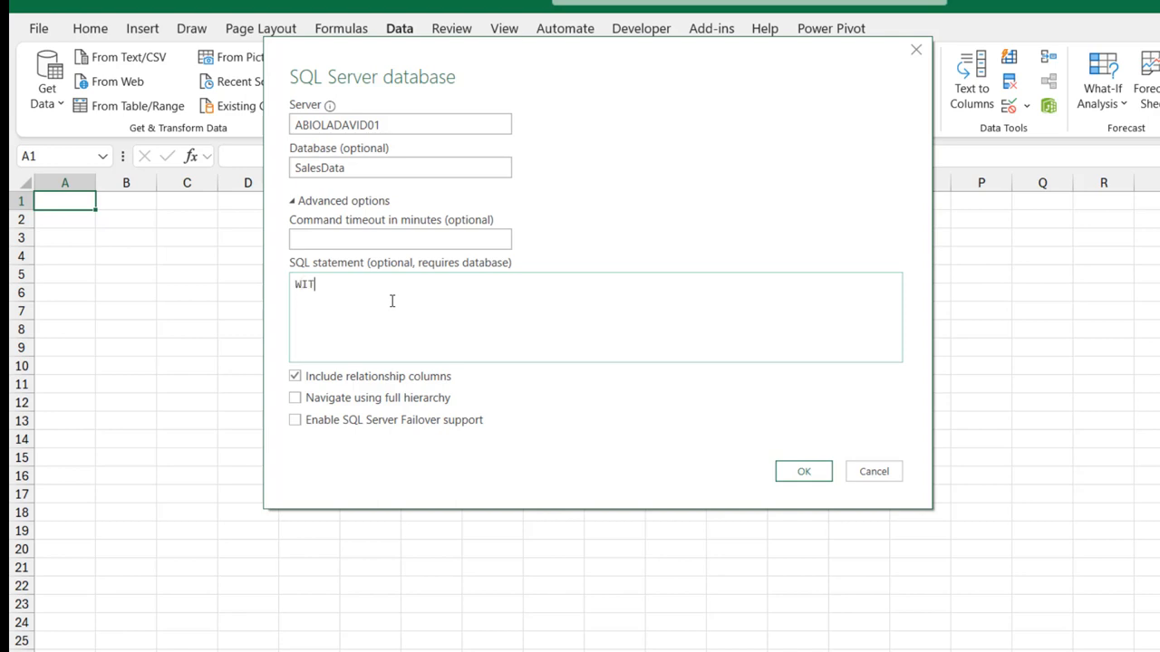
{"action": "type", "text": "H"}
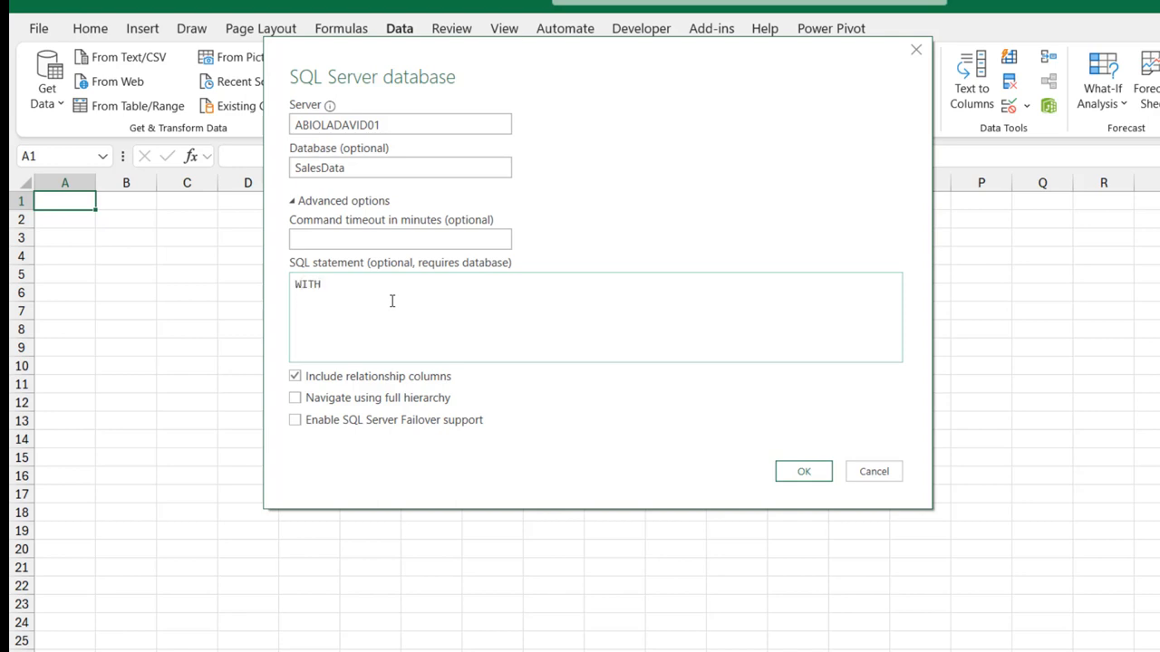
{"action": "type", "text": "cte"}
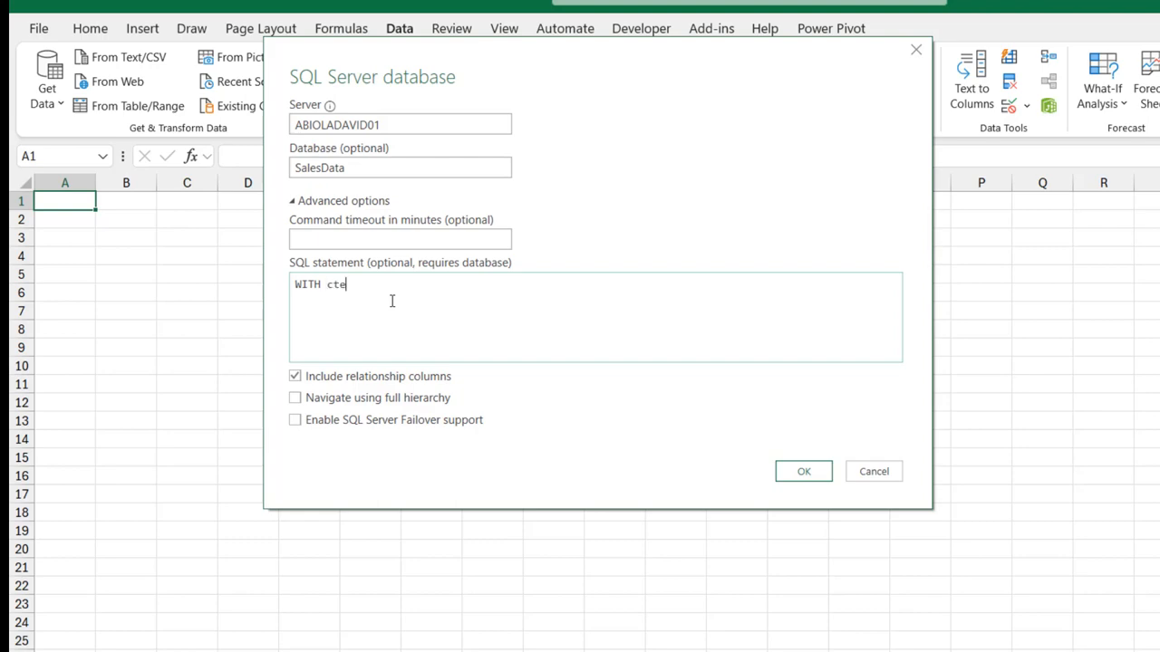
{"action": "type", "text": "AS"}
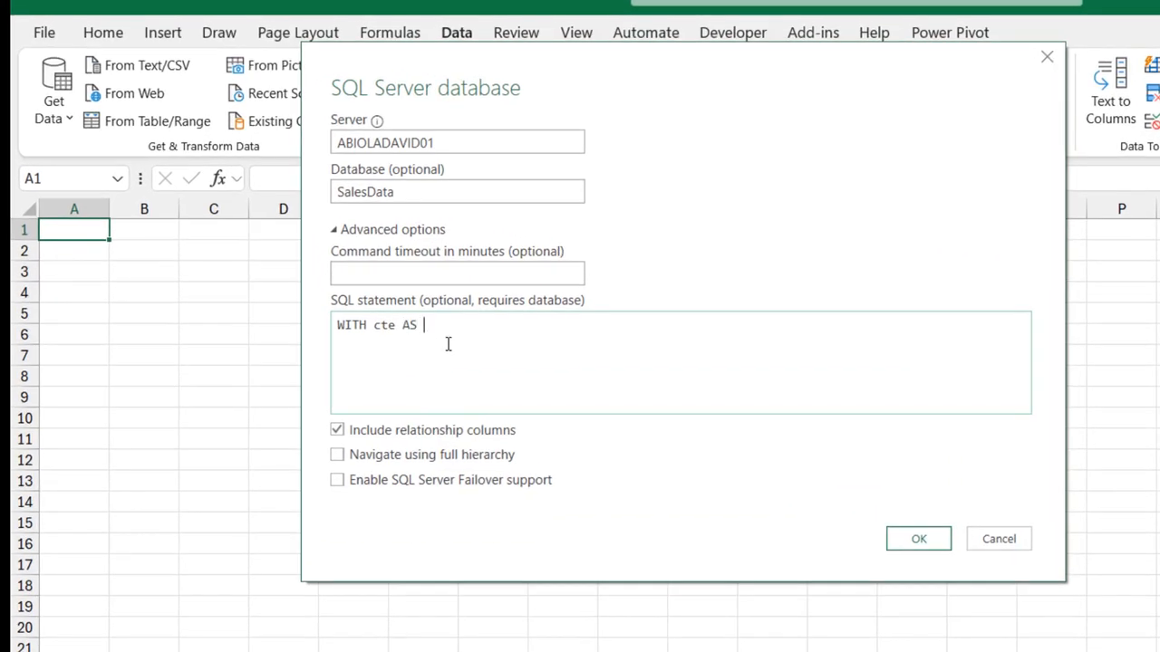
{"action": "type", "text": "()"}
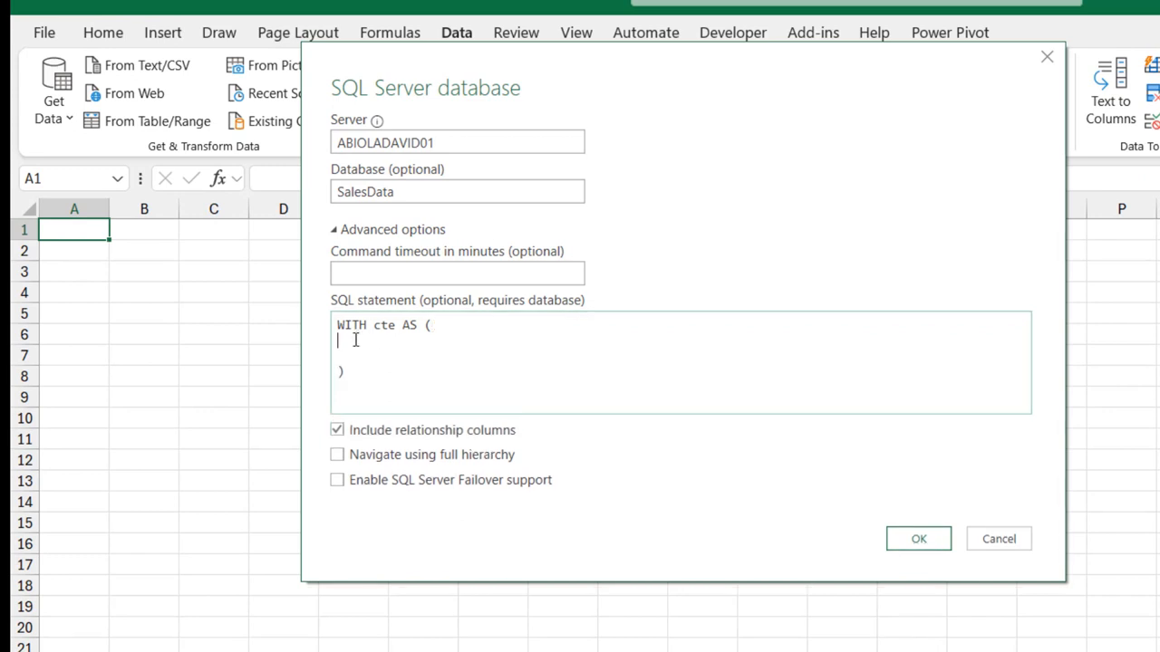
Step: Inside the CTE, write SELECT [Account Manager], as the first column
{"action": "type", "text": "SELECT"}
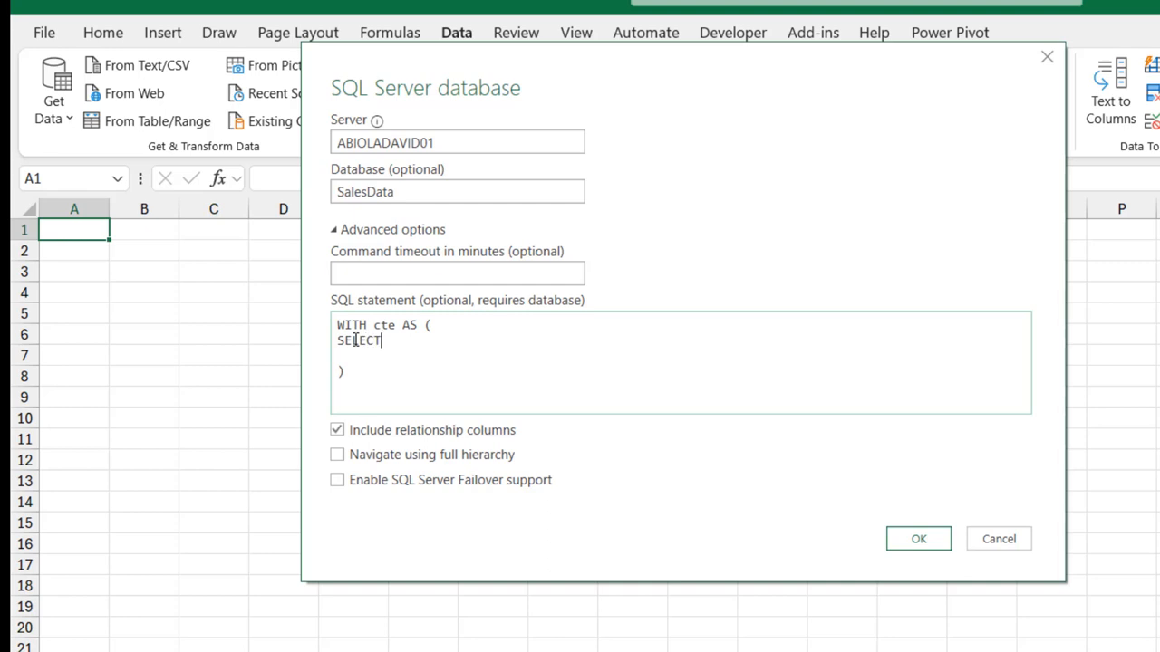
{"action": "type", "text": "[]"}
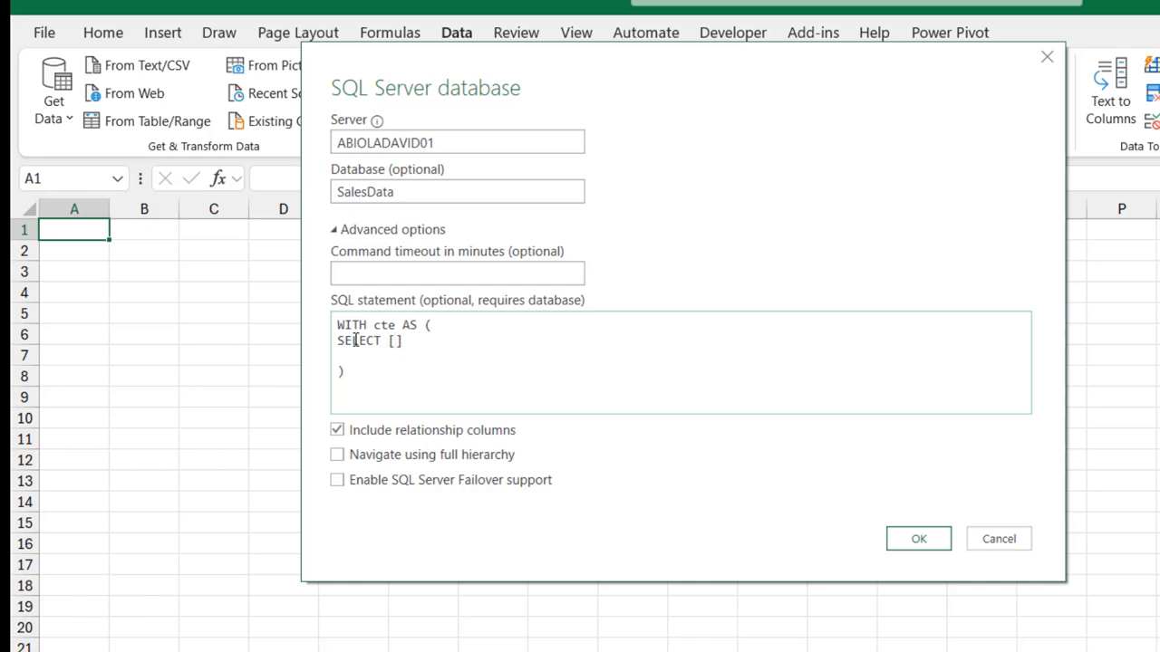
{"action": "double_click", "coordinate": [395, 341]}
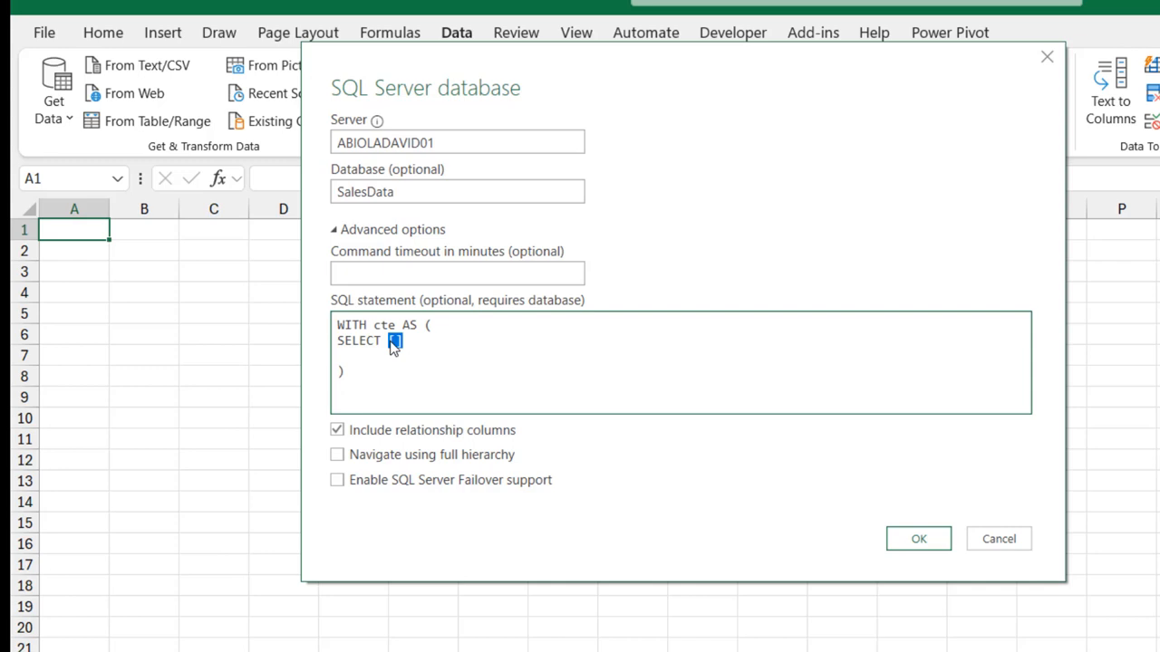
{"action": "type", "text": "[A]"}
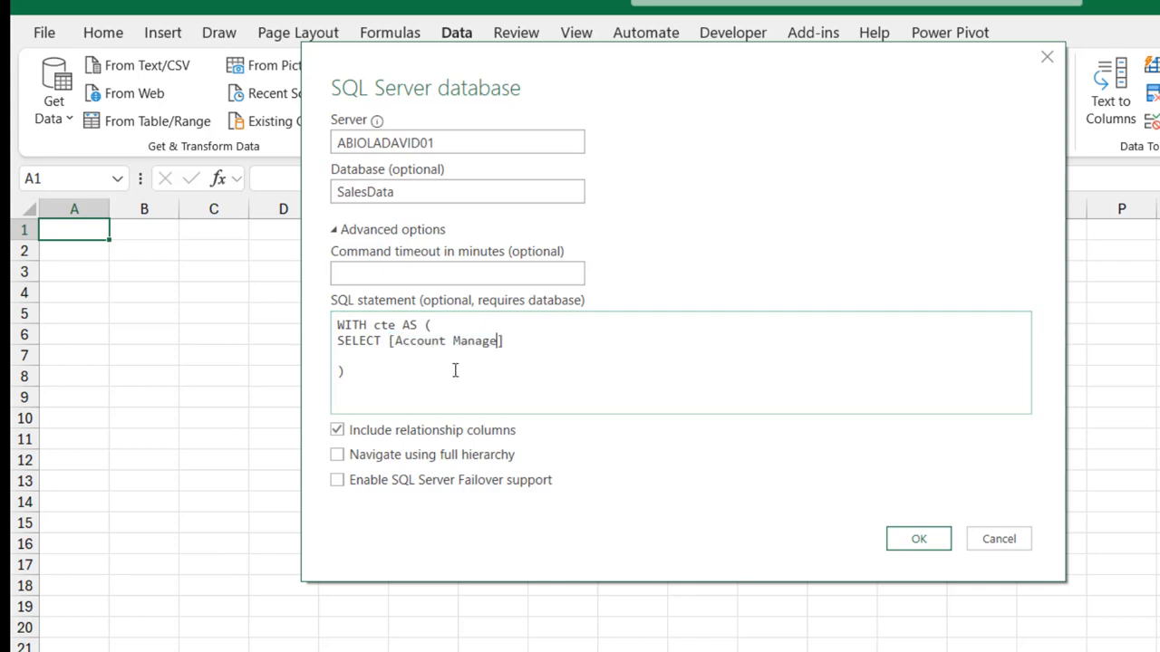
{"action": "type", "text": "r],"}
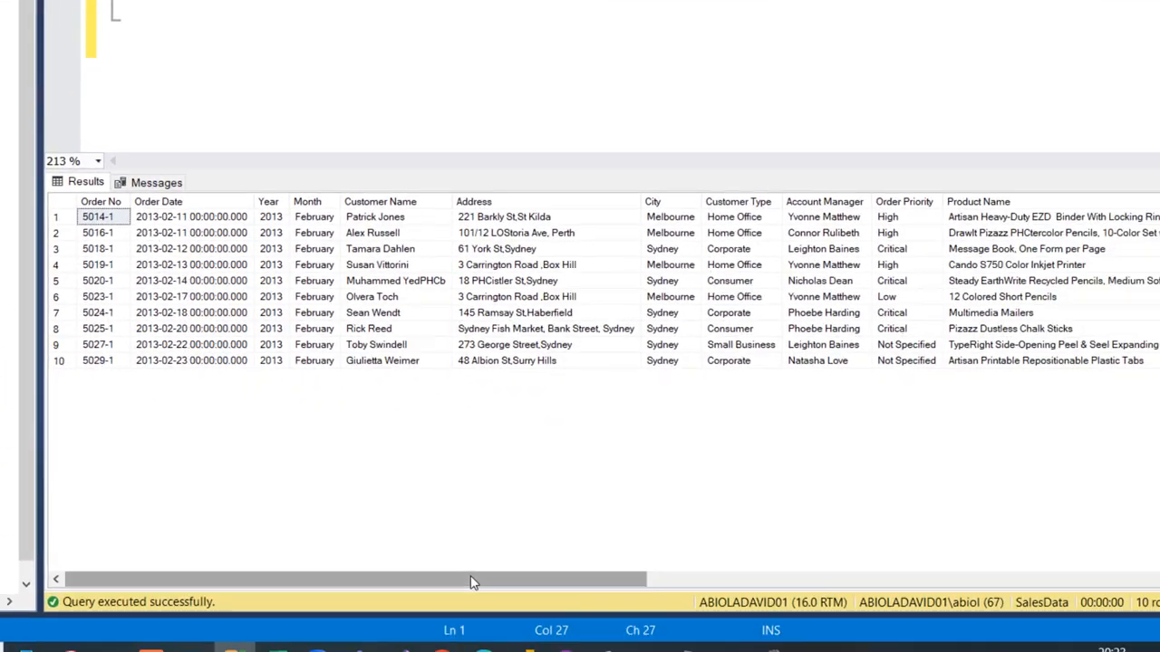
{"action": "scroll", "scroll_direction": "right", "scroll_amount": 3}
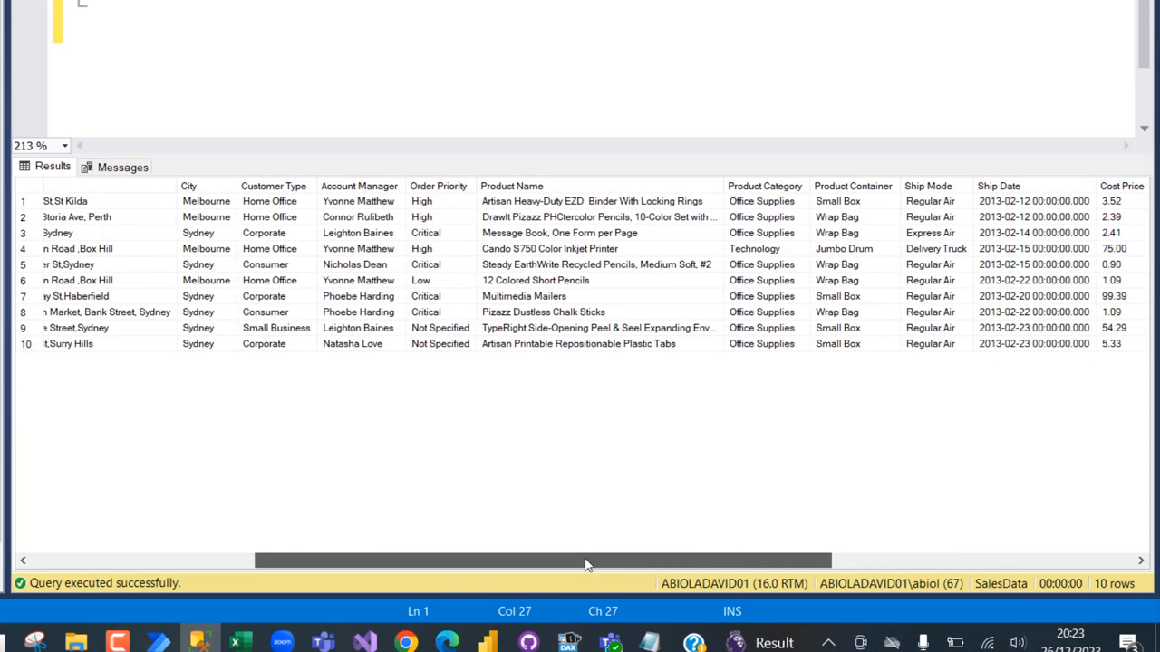
{"action": "scroll", "scroll_direction": "left", "scroll_amount": 3}
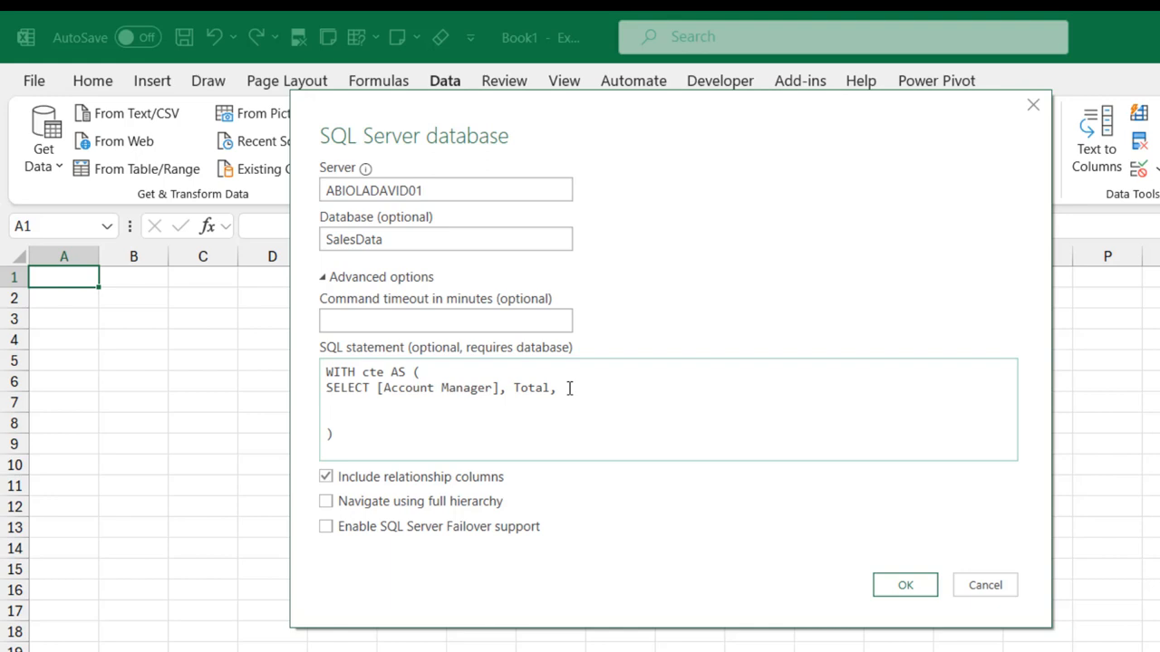
Step: Add SUM(Total) OVER (PARTITION BY [Account Manager] to the CTE select list
{"action": "type", "text": "SUM("}
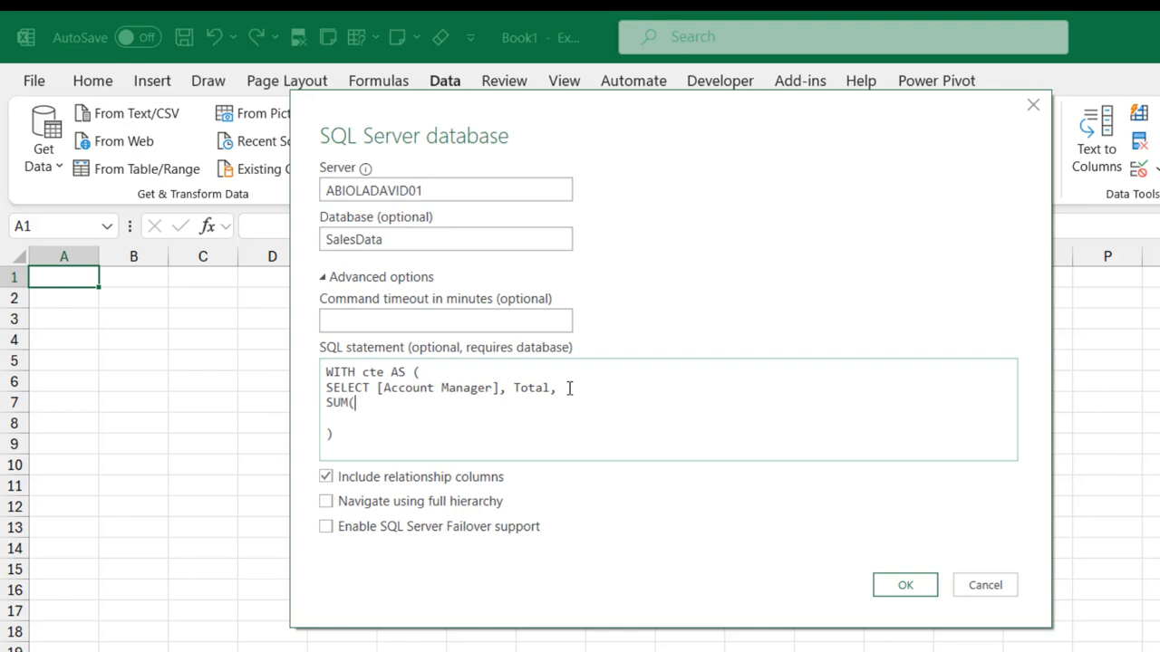
{"action": "type", "text": "Total)"}
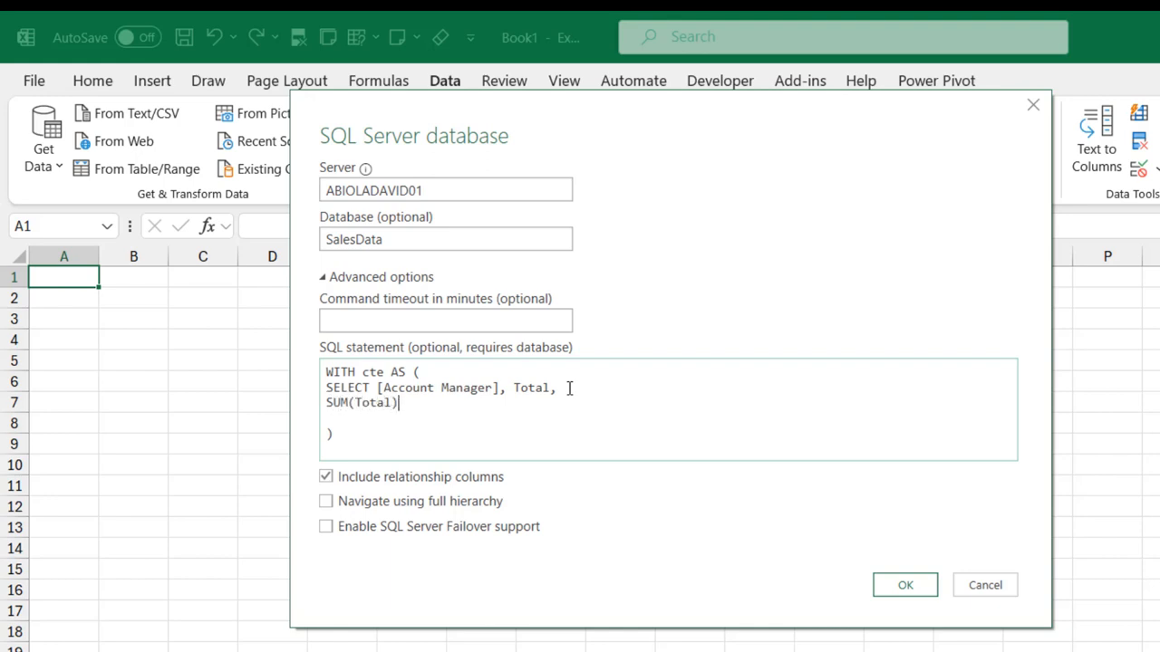
{"action": "type", "text": "OVER"}
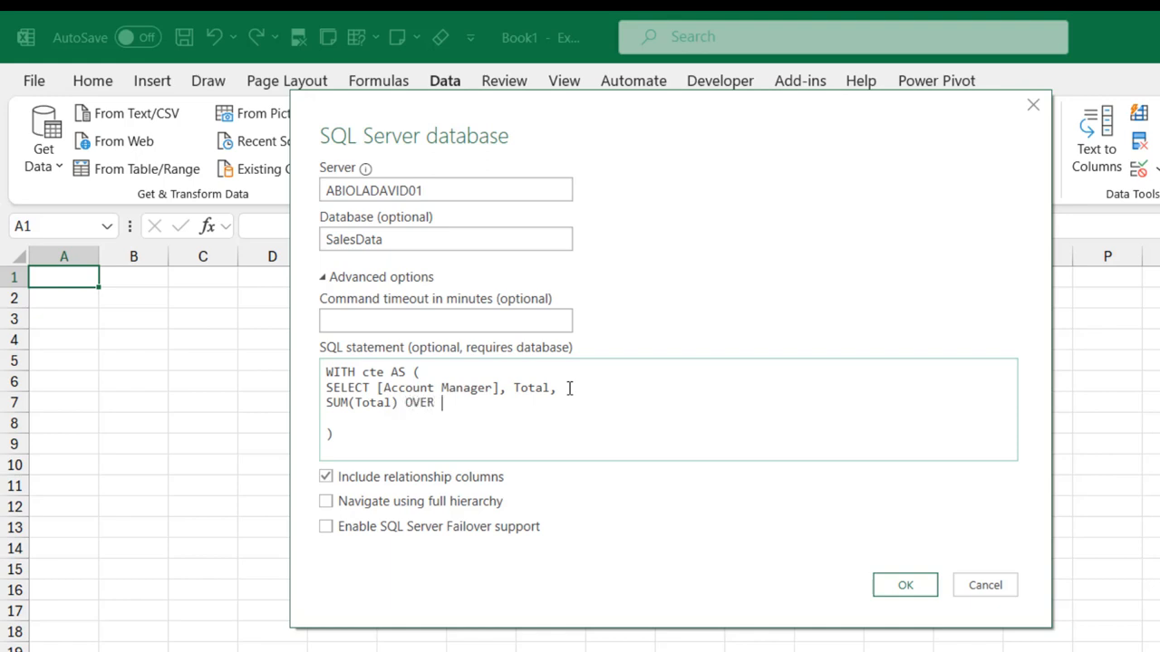
{"action": "type", "text": "()"}
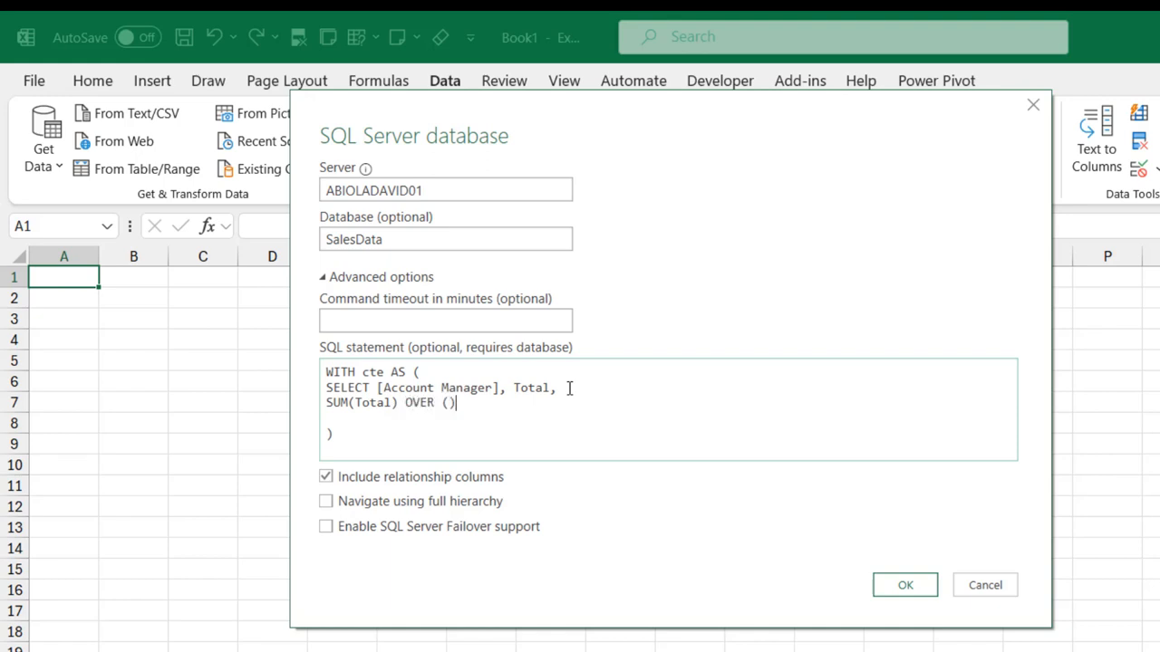
{"action": "left_click", "coordinate": [453, 402]}
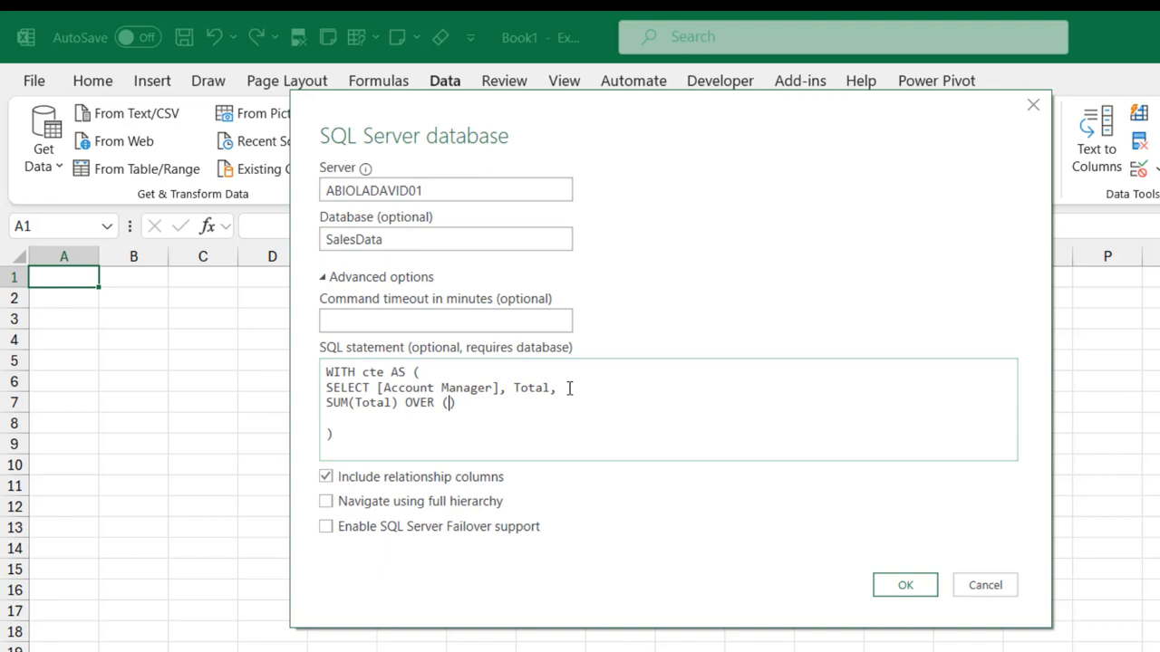
{"action": "type", "text": "PAR"}
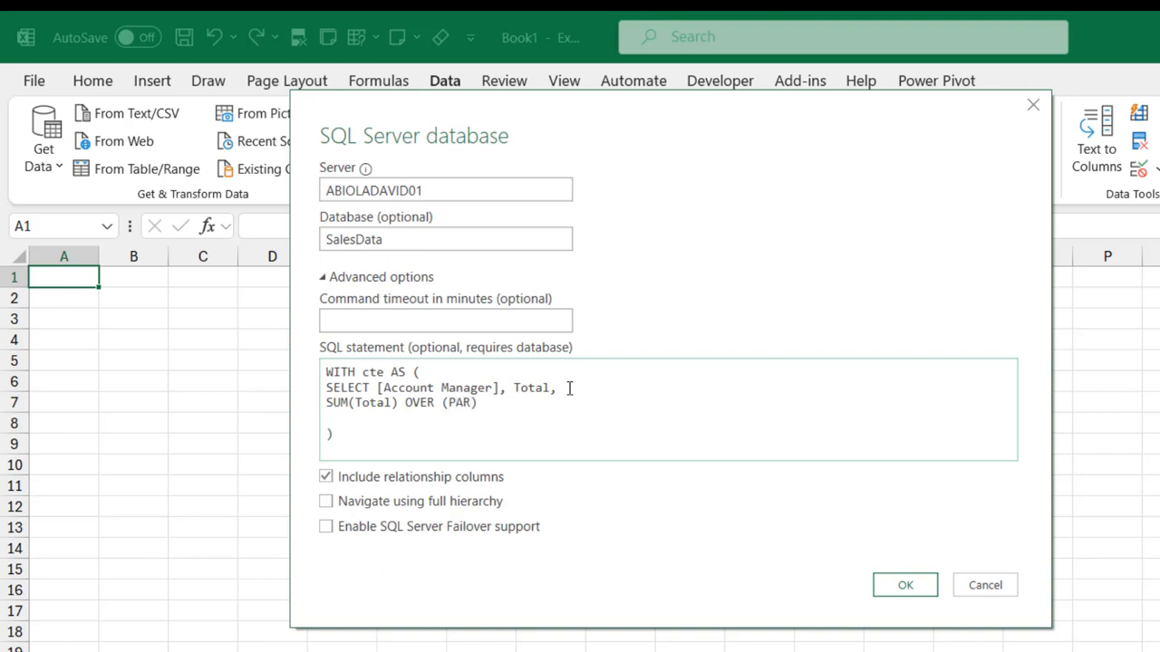
{"action": "type", "text": "TITION BY"}
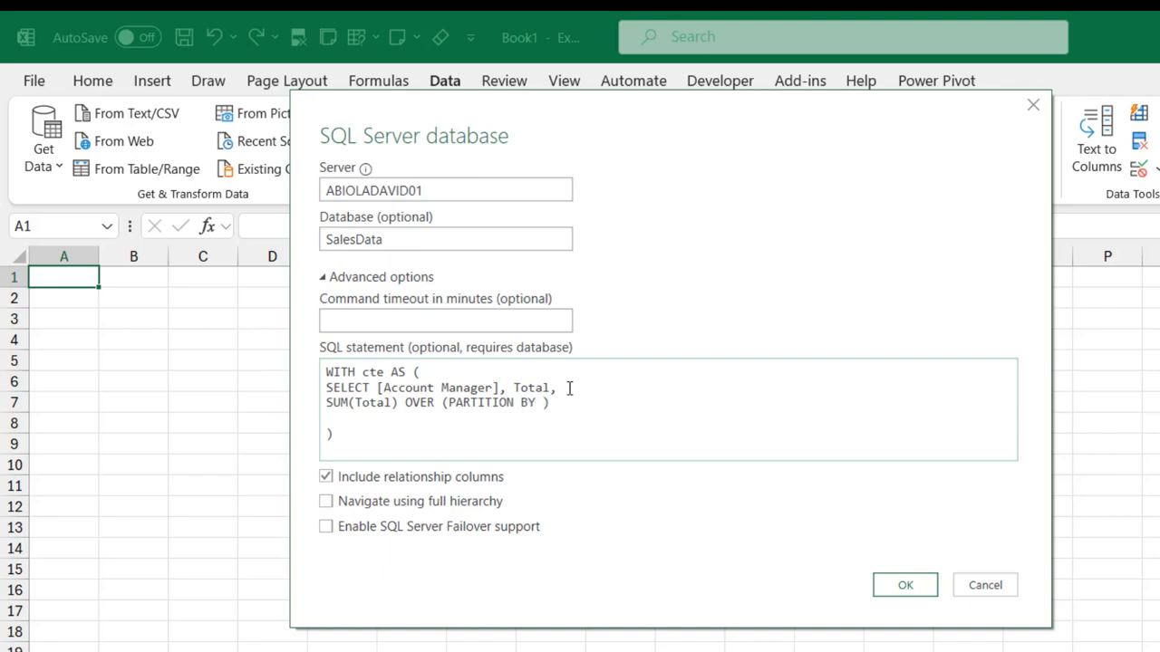
{"action": "type", "text": "[A]"}
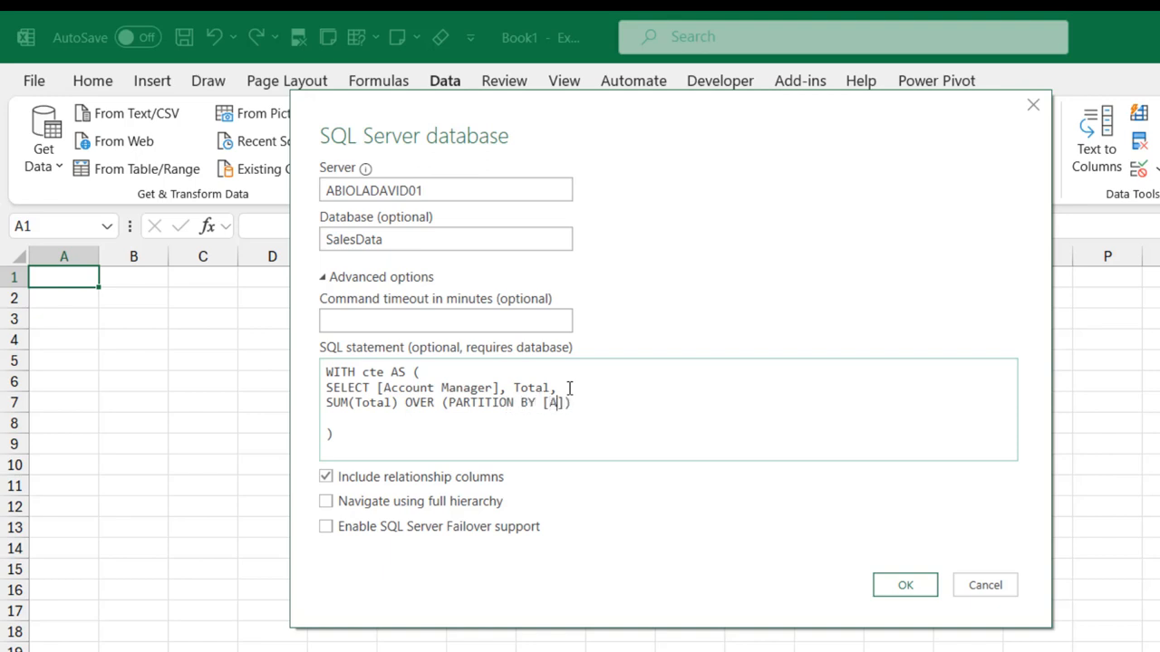
{"action": "type", "text": "ccount Manag"}
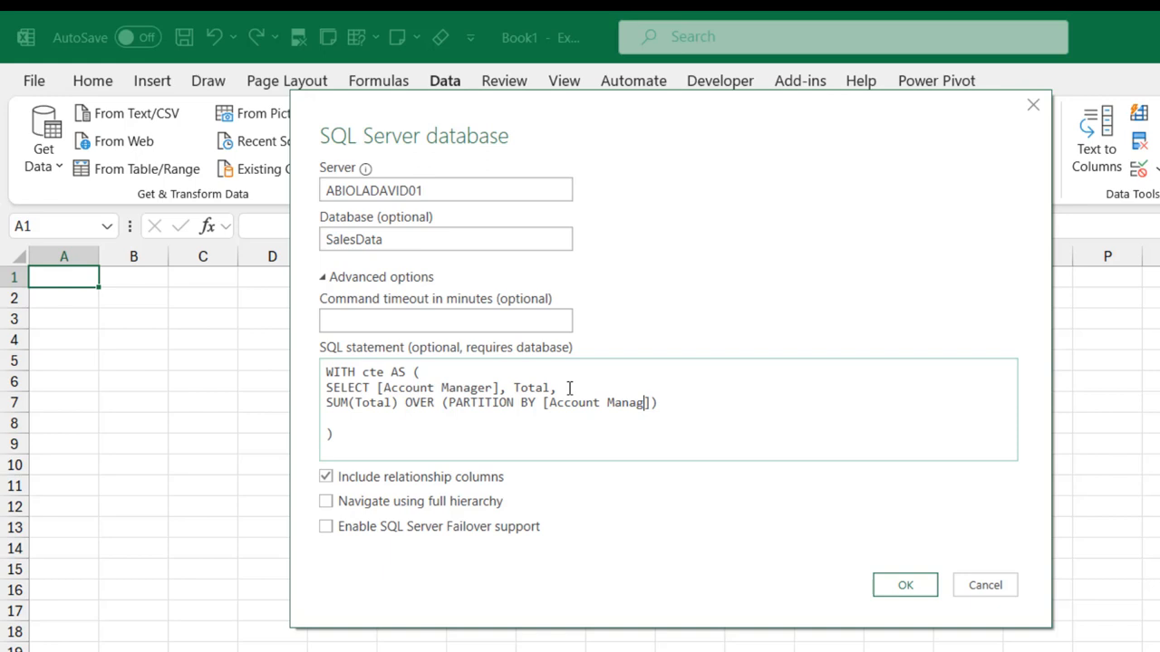
{"action": "type", "text": "er]"}
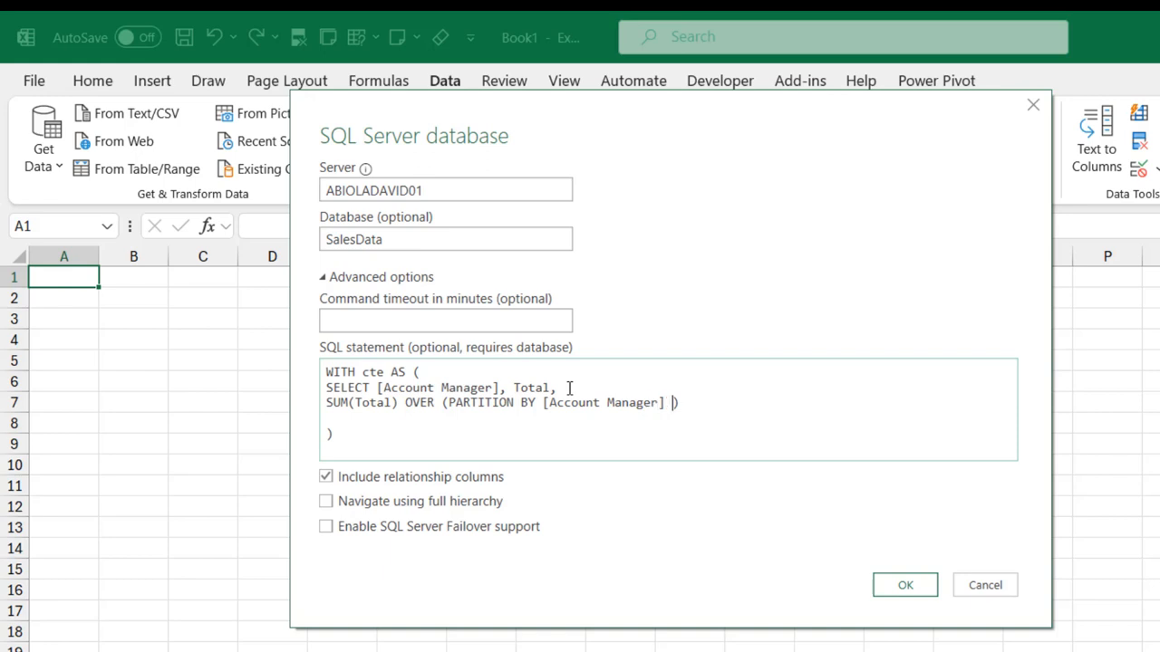
Step: Complete the window with ORDER BY [Order Date]) AS RunningTotal FROM factTable
{"action": "type", "text": "ORDER"}
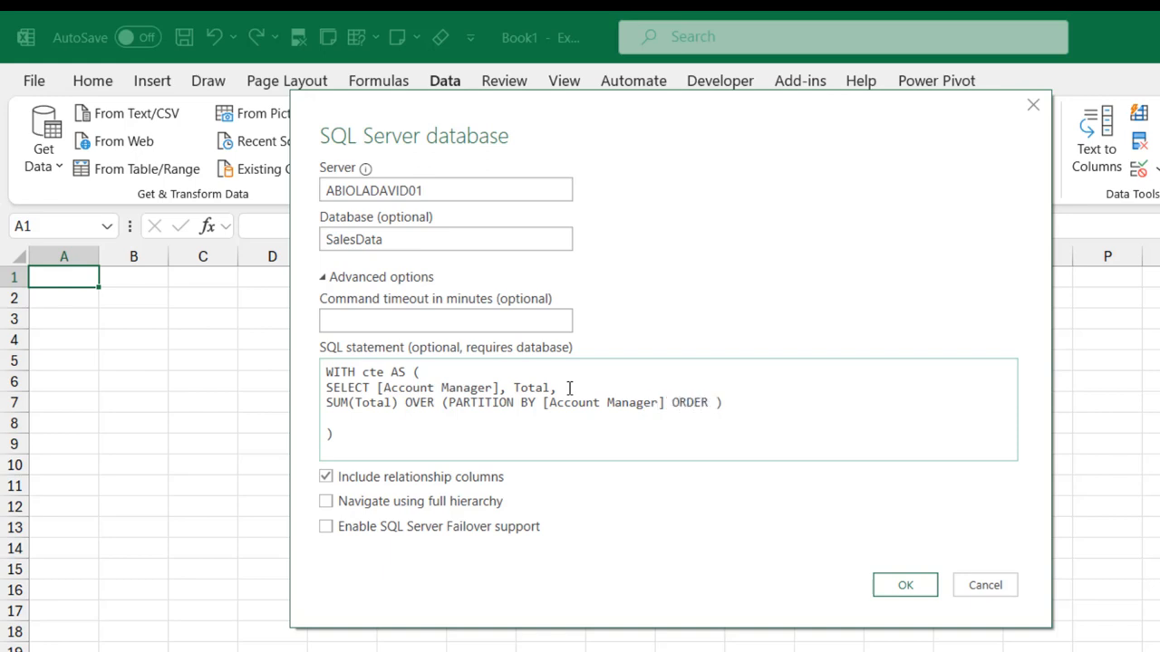
{"action": "type", "text": "BY"}
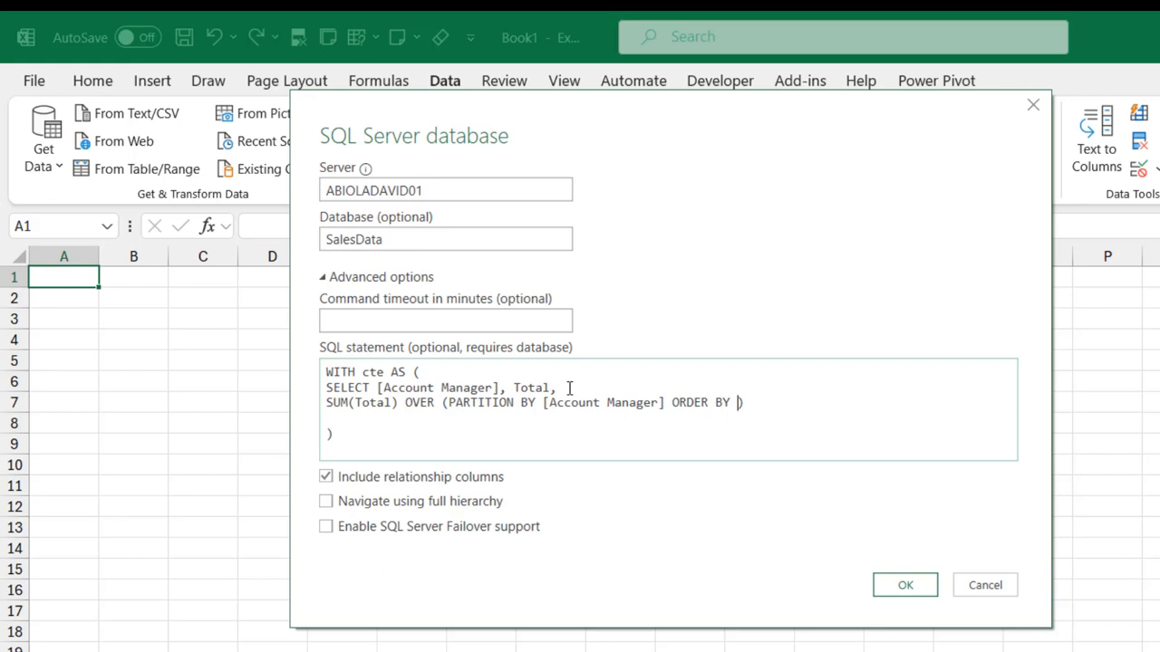
{"action": "type", "text": "[]"}
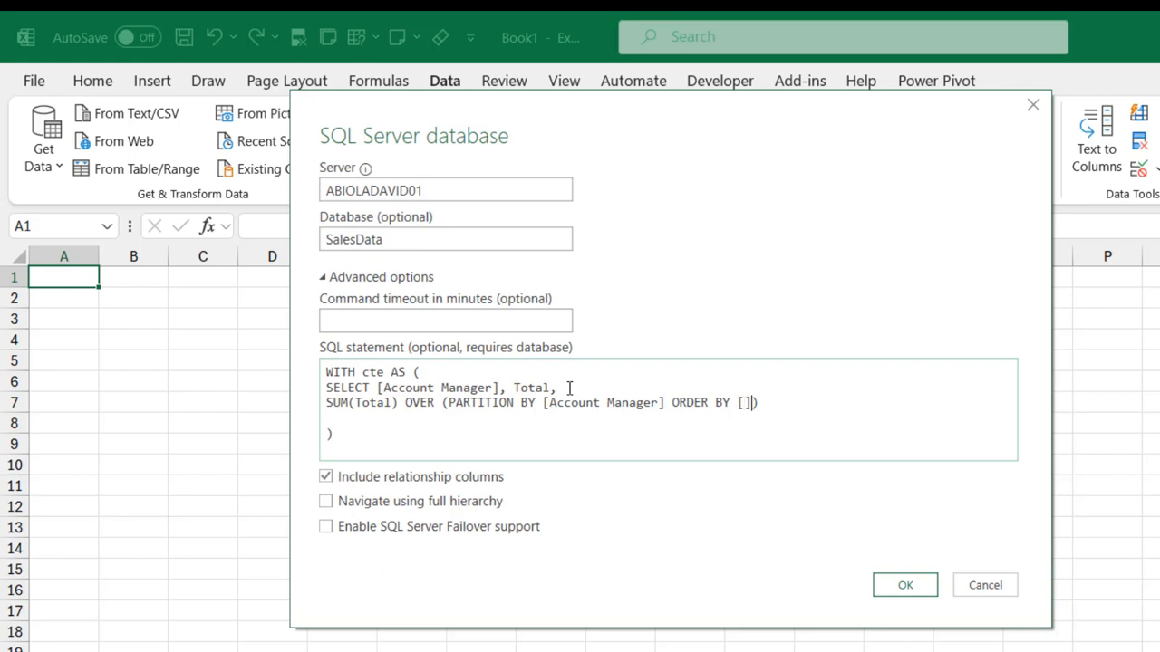
{"action": "type", "text": "Order"}
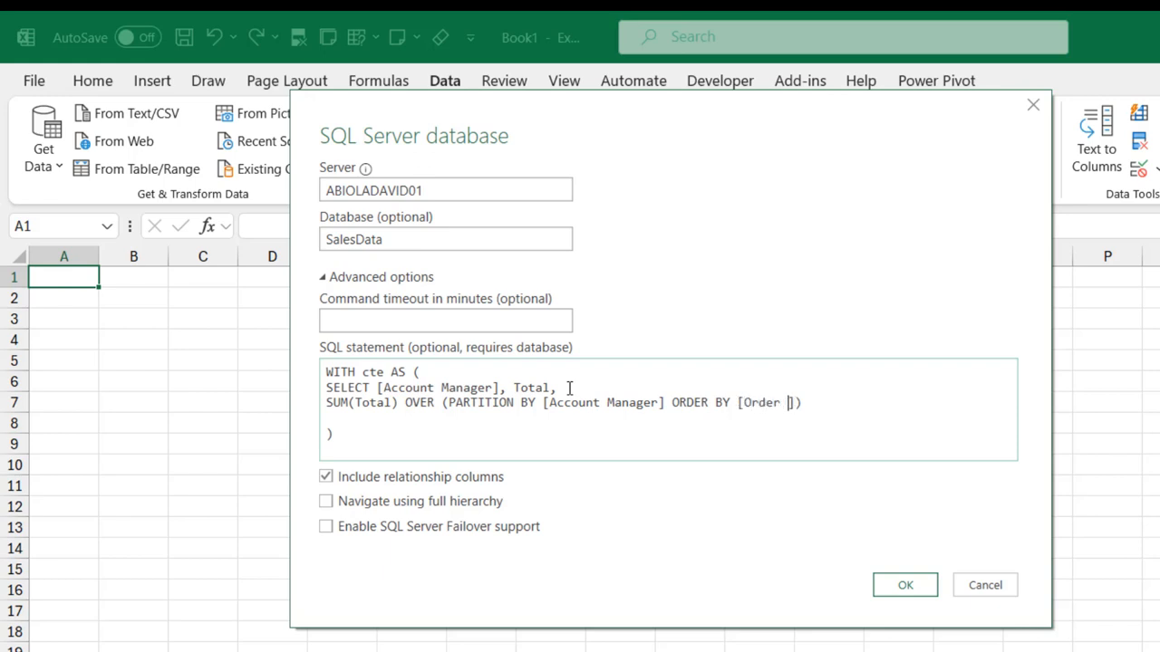
{"action": "type", "text": "Date])"}
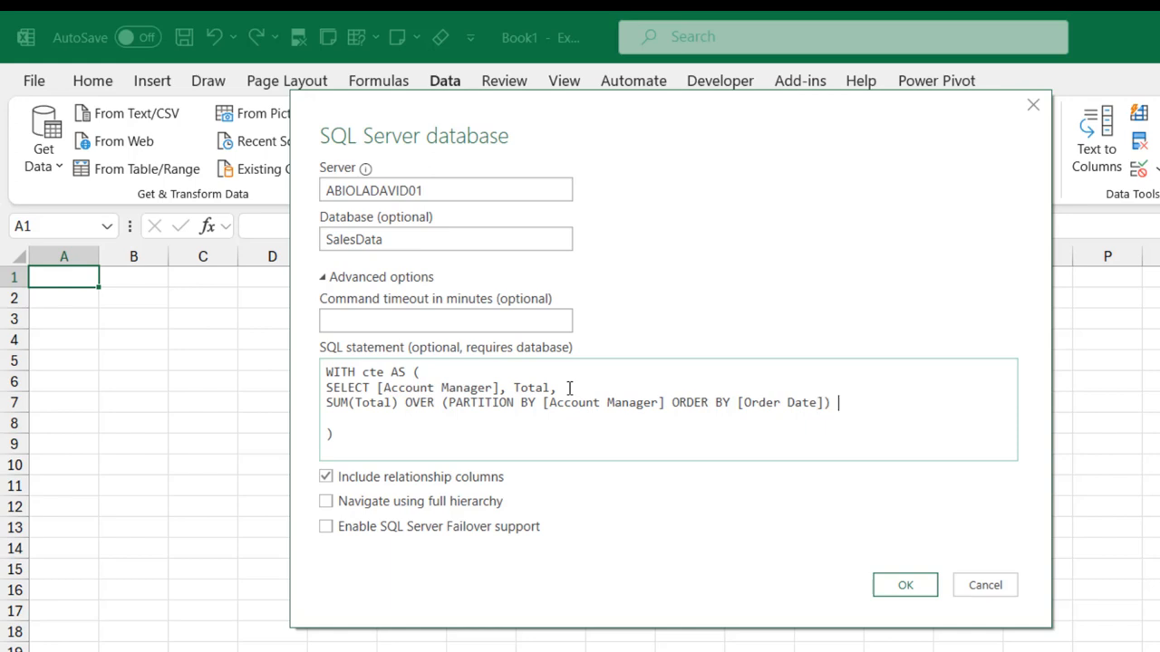
{"action": "type", "text": "AS"}
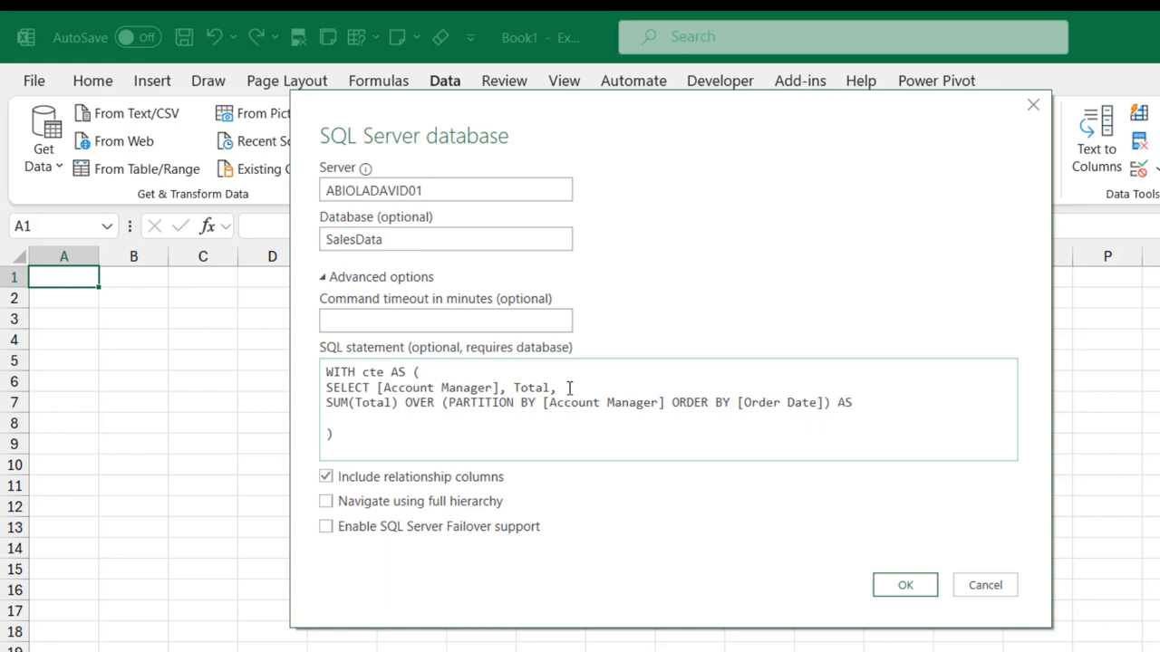
{"action": "type", "text": "Running"}
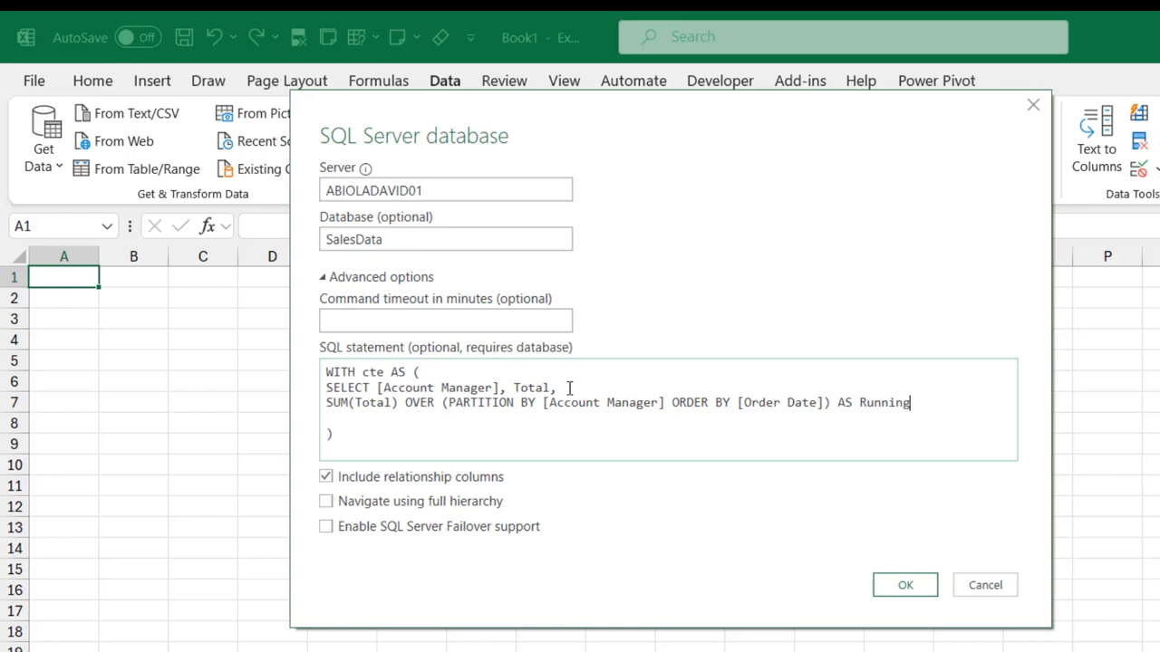
{"action": "type", "text": "Total"}
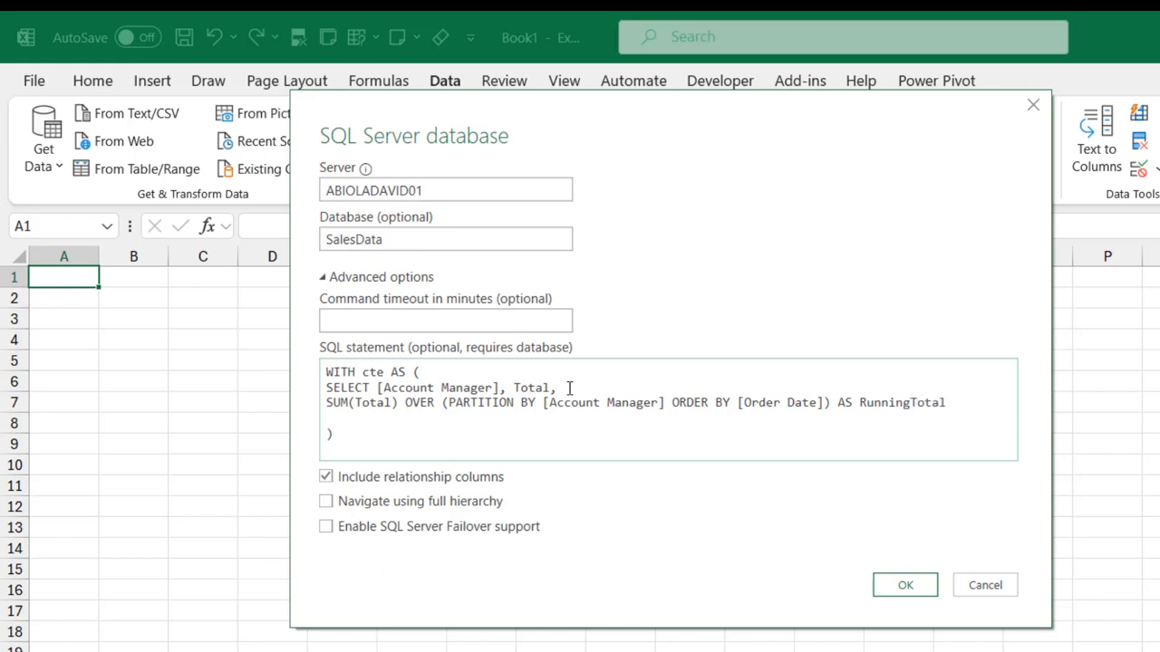
{"action": "type", "text": "FROM"}
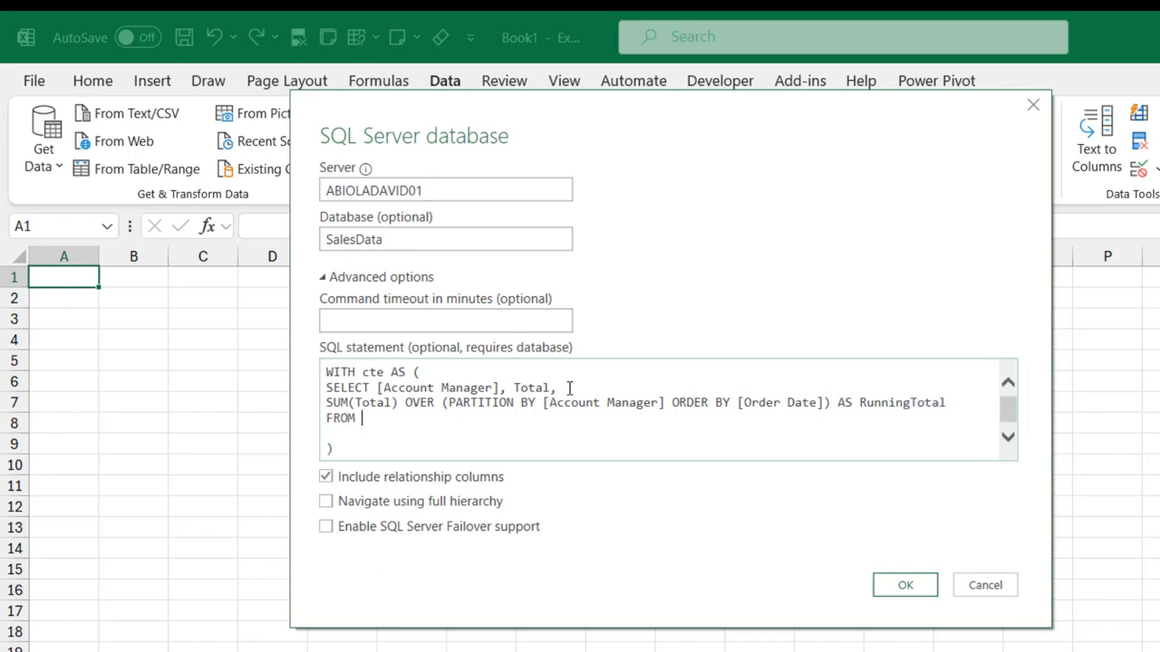
{"action": "type", "text": "t"}
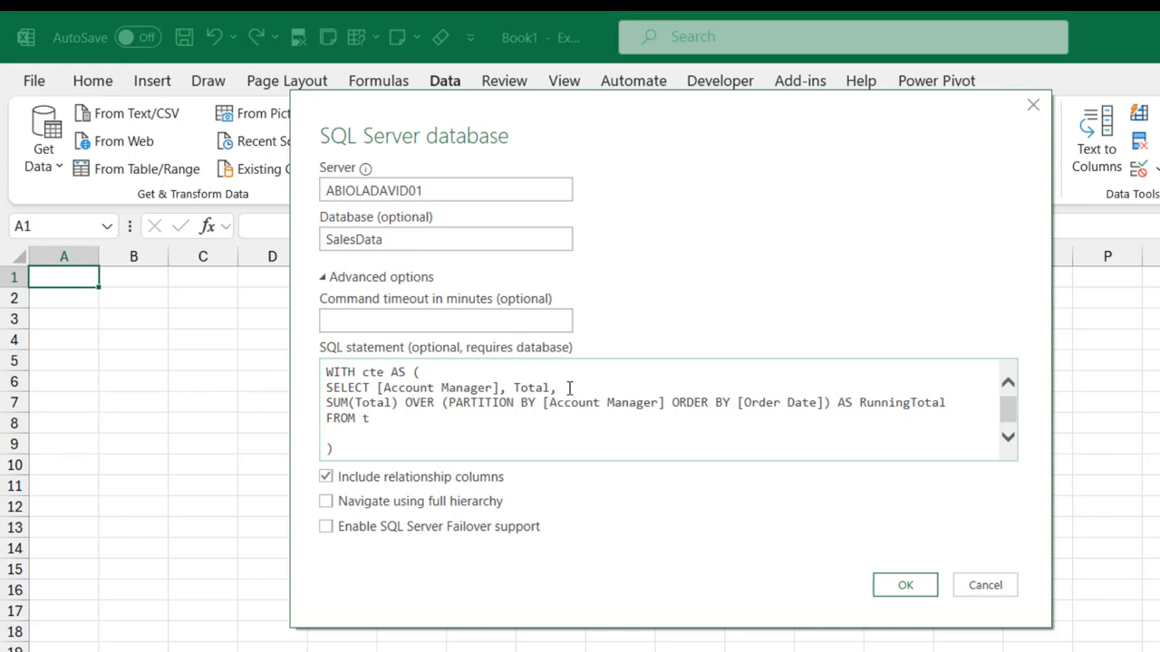
{"action": "type", "text": "actt"}
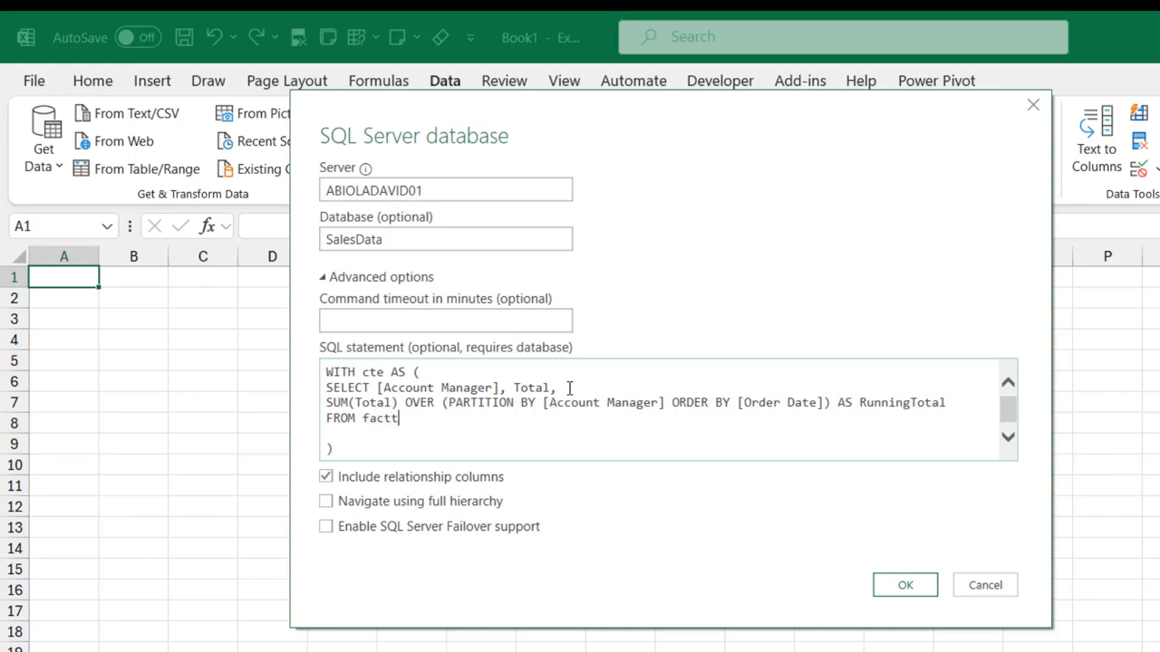
{"action": "type", "text": "able"}
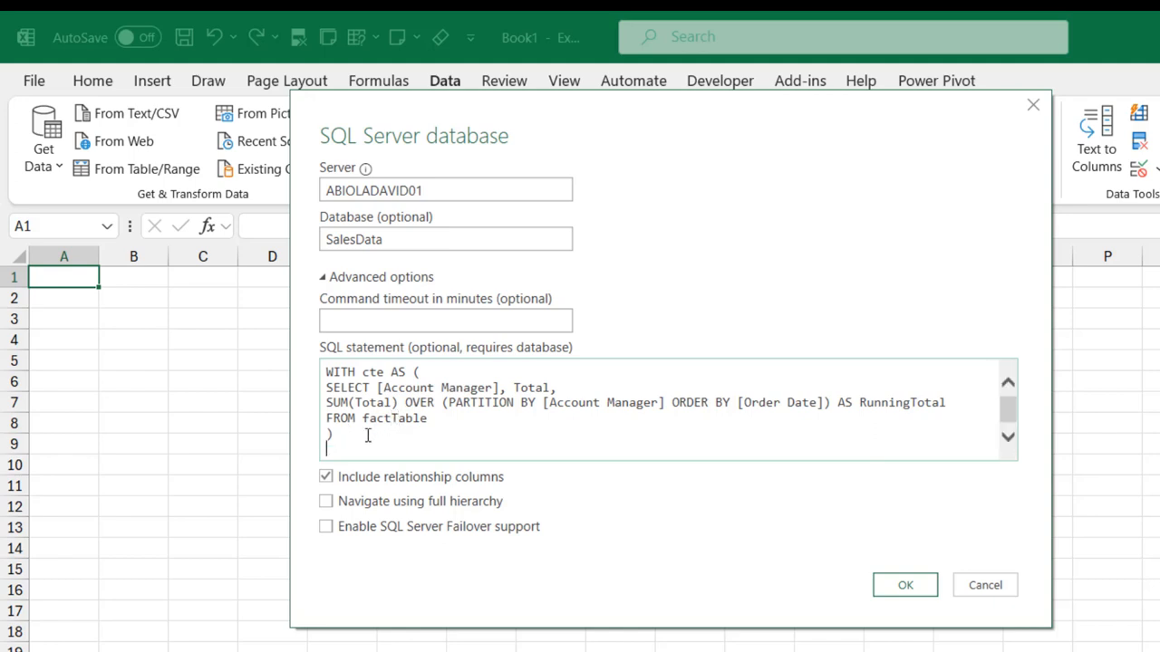
{"action": "mouse_move", "coordinate": [374, 433]}
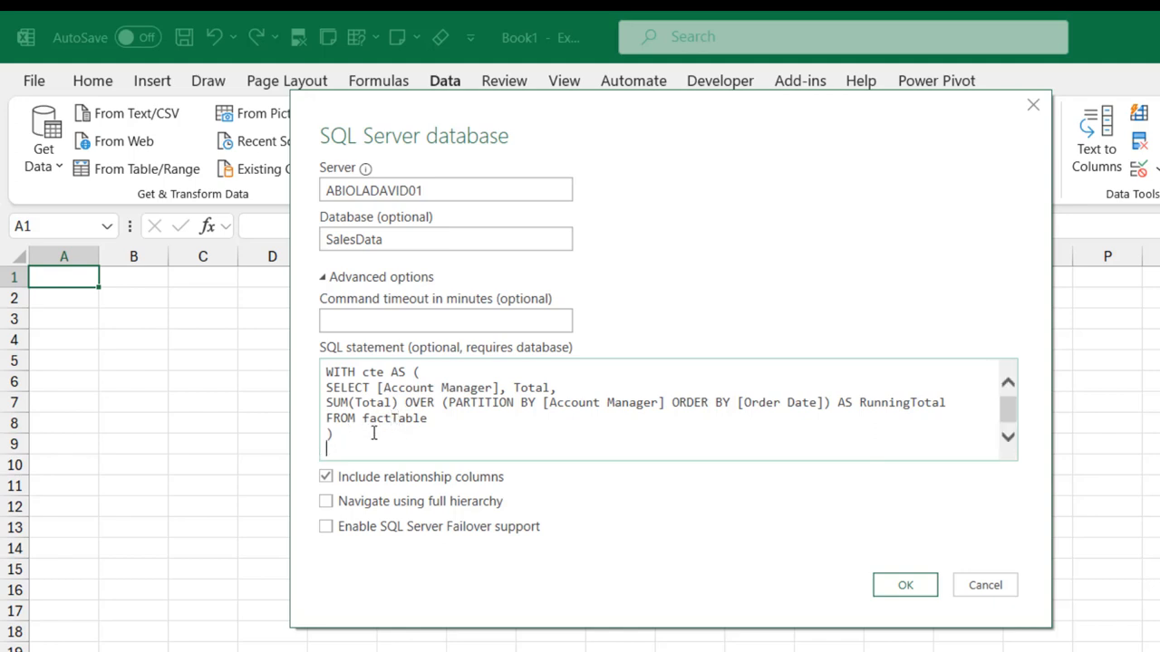
Step: Finish the query with SELECT * FROM cte and submit it to SalesData
{"action": "type", "text": "SELECT"}
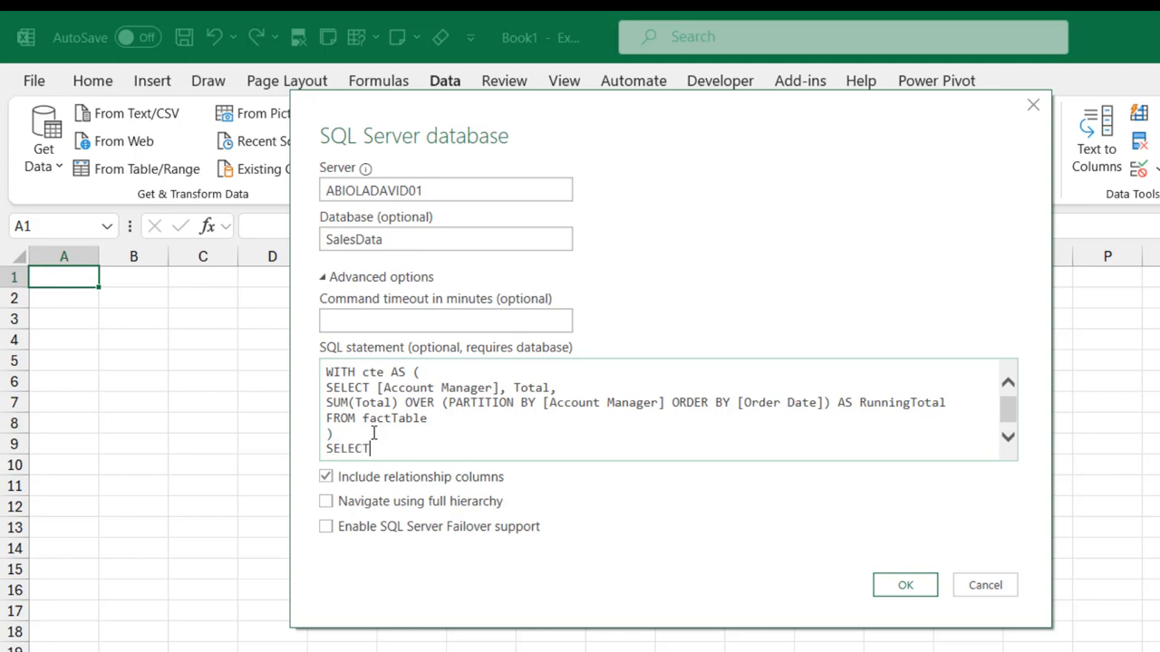
{"action": "type", "text": "* FROM"}
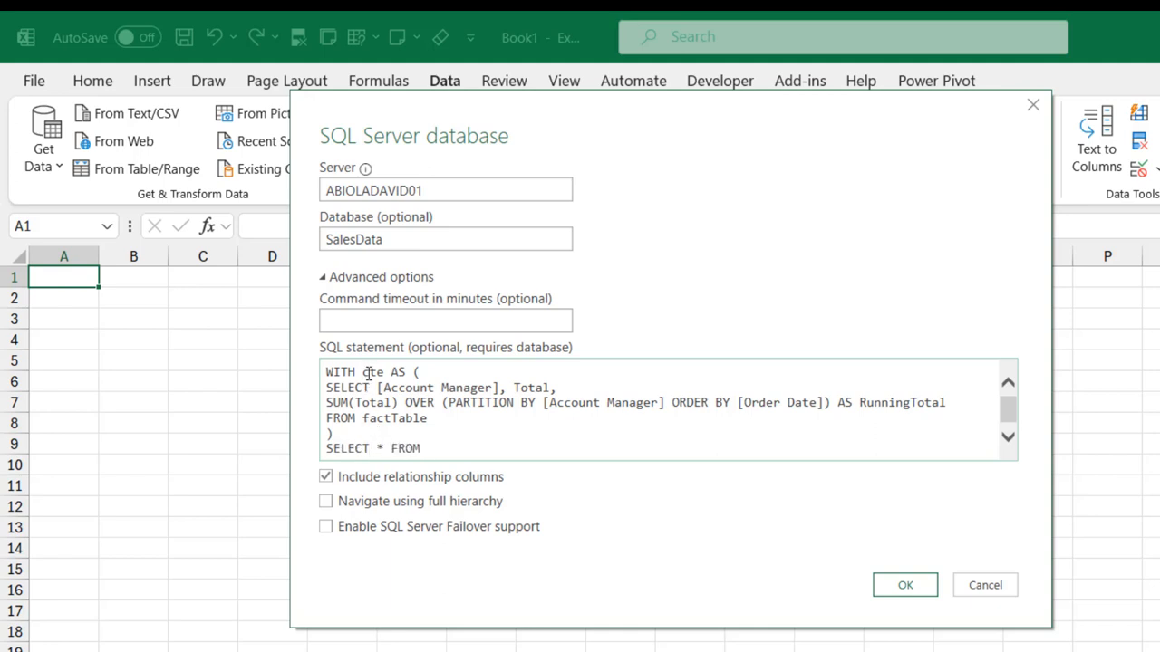
{"action": "type", "text": "cte"}
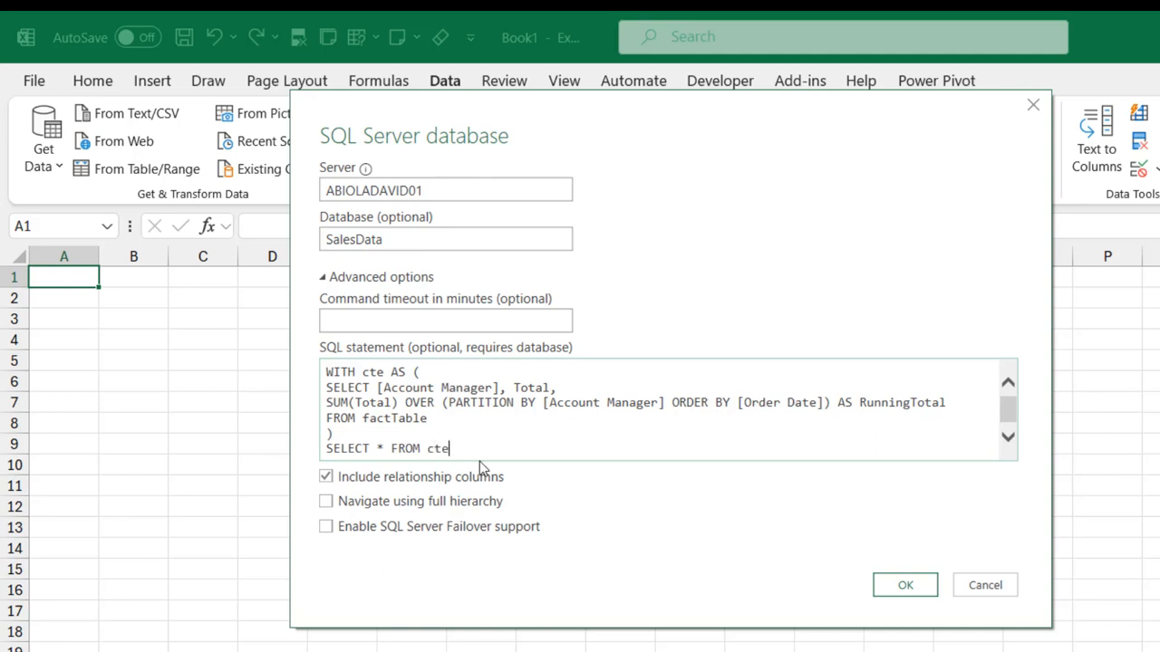
{"action": "key", "text": "ctrl+a"}
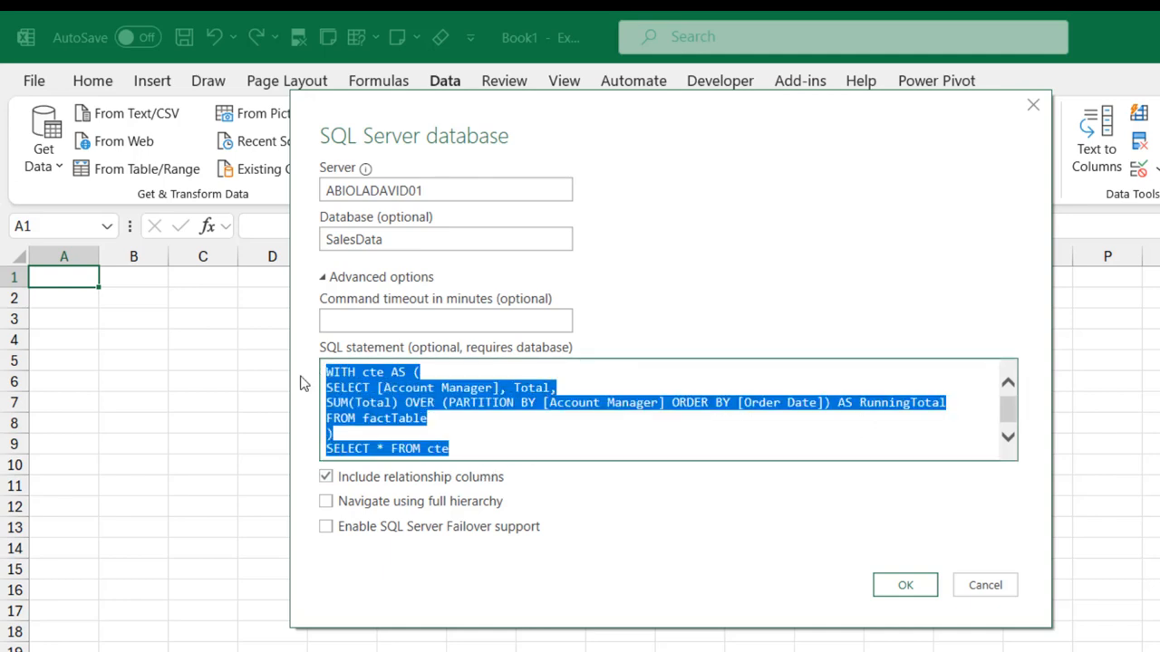
{"action": "mouse_move", "coordinate": [904, 584]}
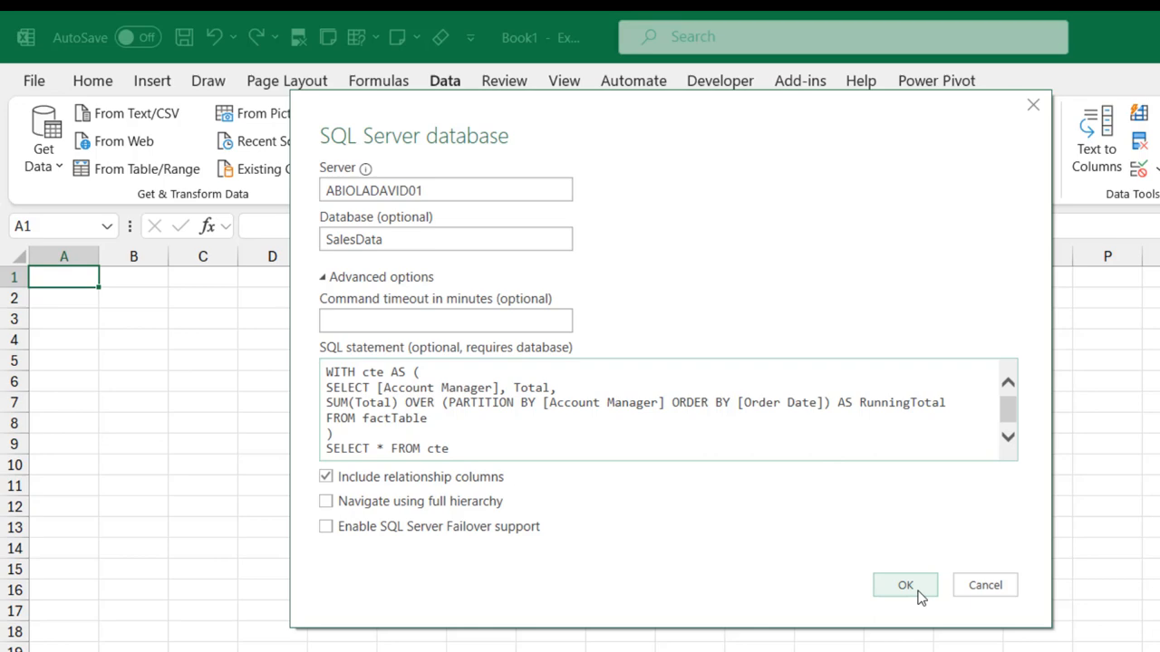
{"action": "left_click", "coordinate": [905, 584]}
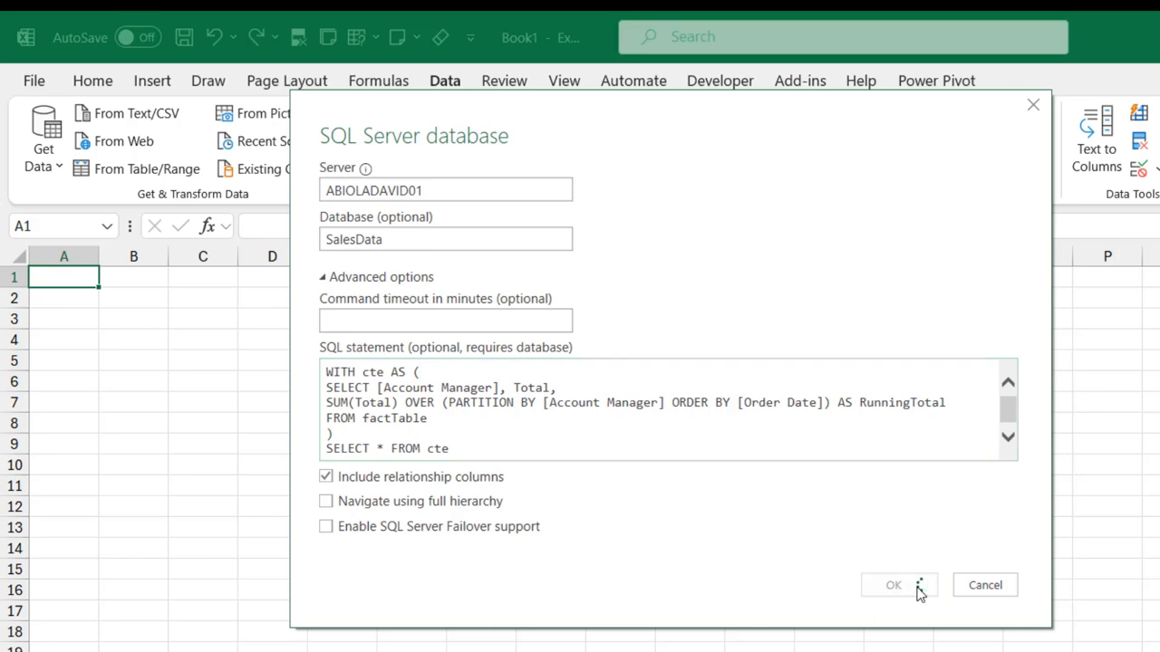
Step: Load the previewed query results into a new Query1 worksheet table
{"action": "left_click", "coordinate": [891, 583]}
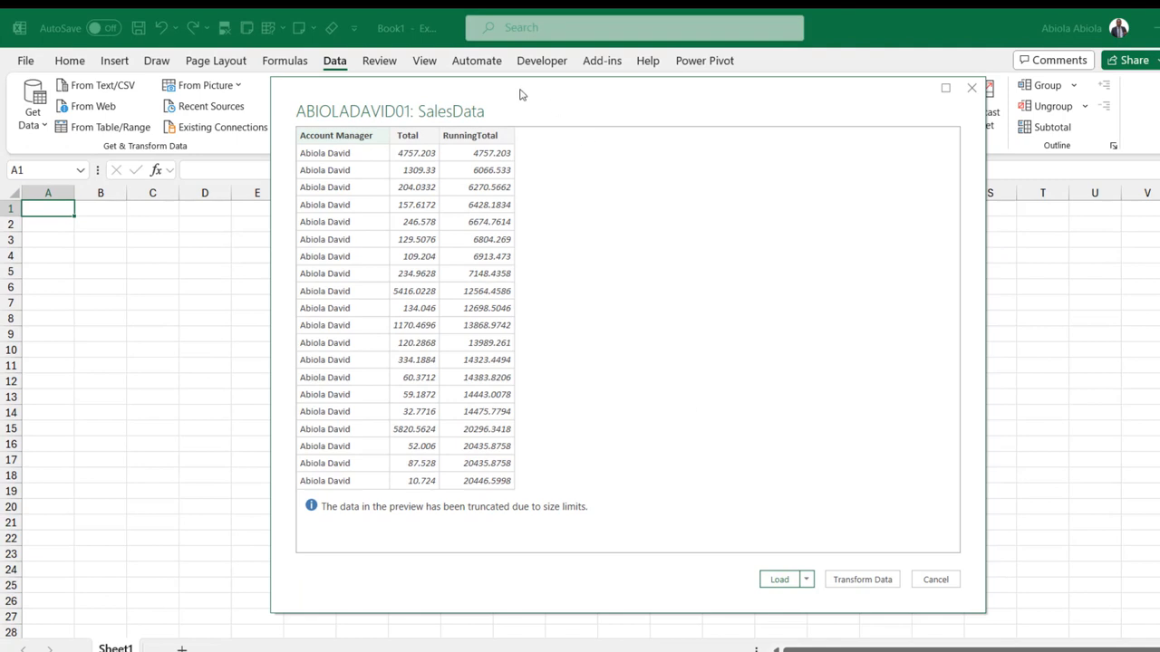
{"action": "mouse_move", "coordinate": [544, 129]}
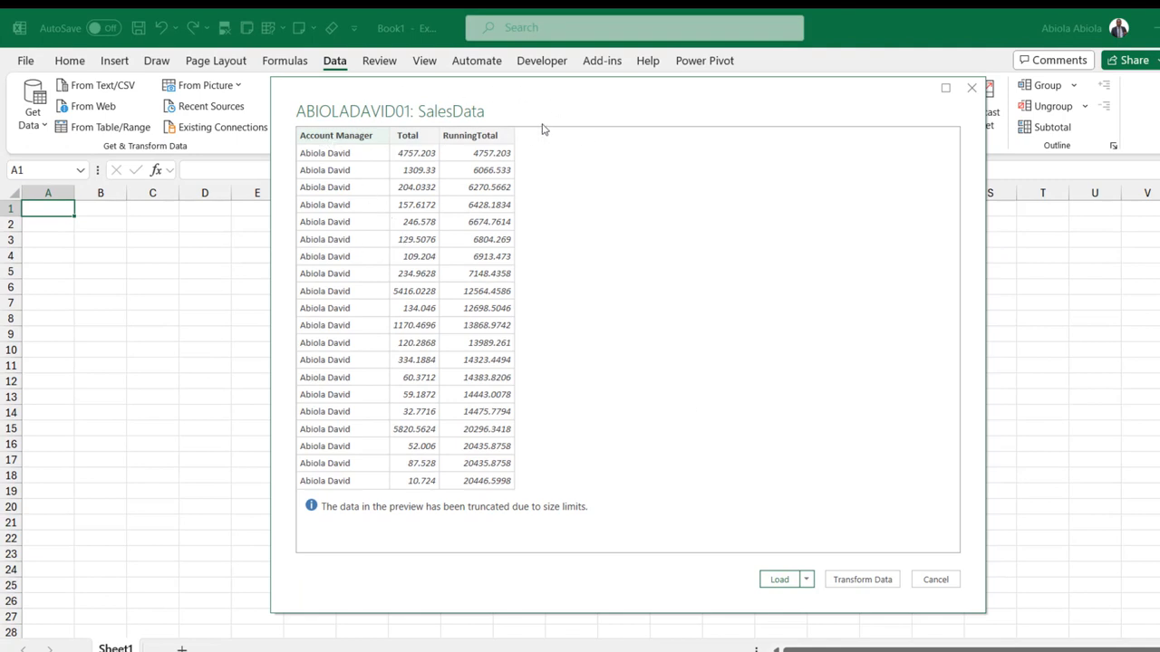
{"action": "mouse_move", "coordinate": [805, 594]}
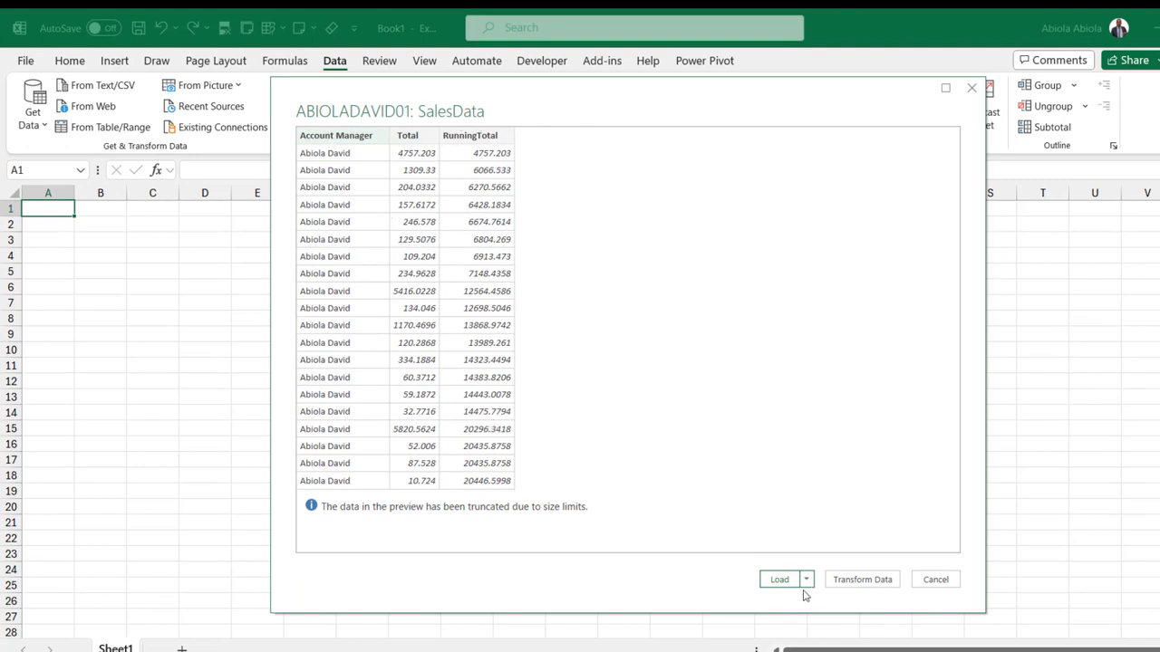
{"action": "left_click", "coordinate": [779, 580]}
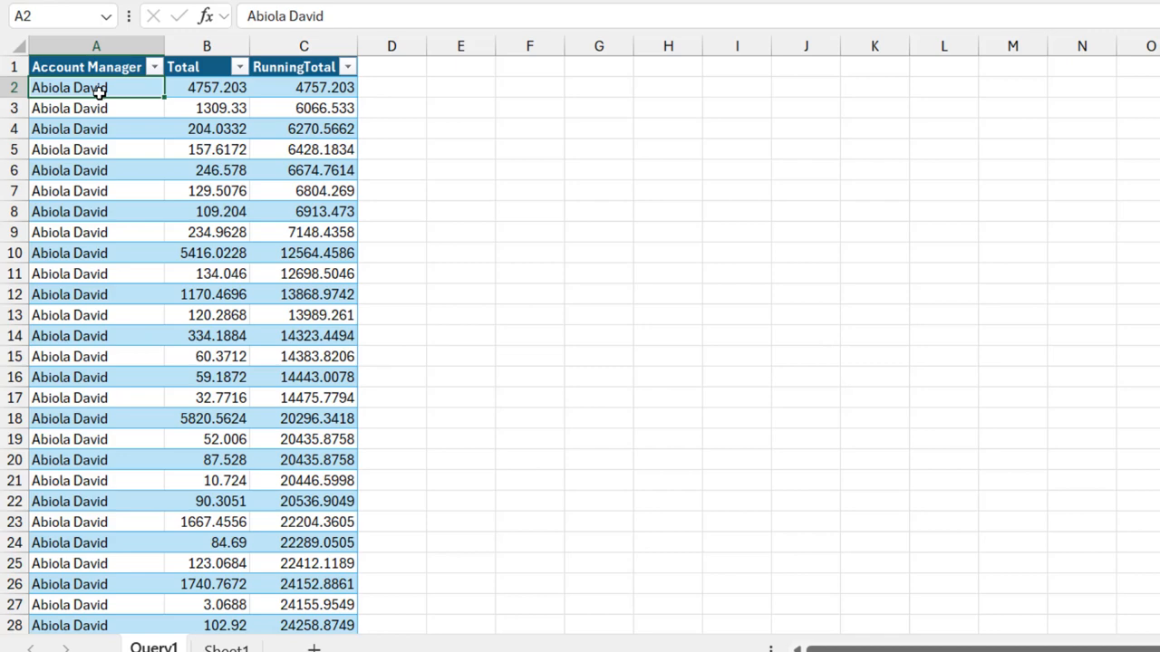
Step: Select the full Total and RunningTotal columns and format them as pound currency
{"action": "left_click", "coordinate": [207, 87]}
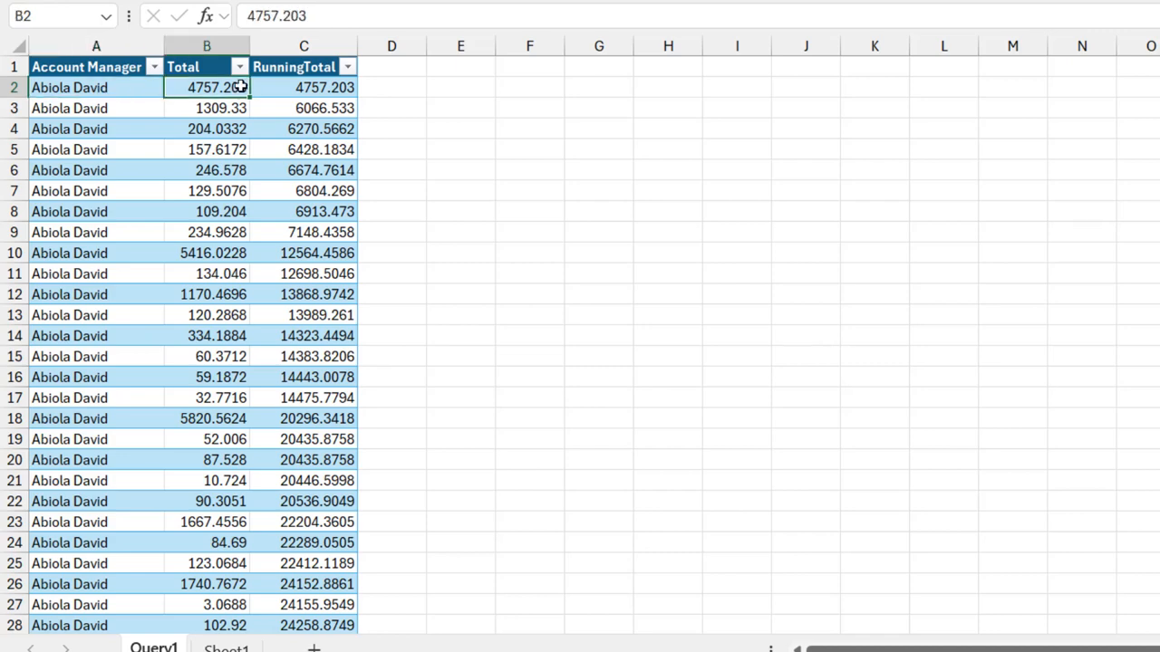
{"action": "left_click_drag", "start_coordinate": [207, 87], "coordinate": [304, 87]}
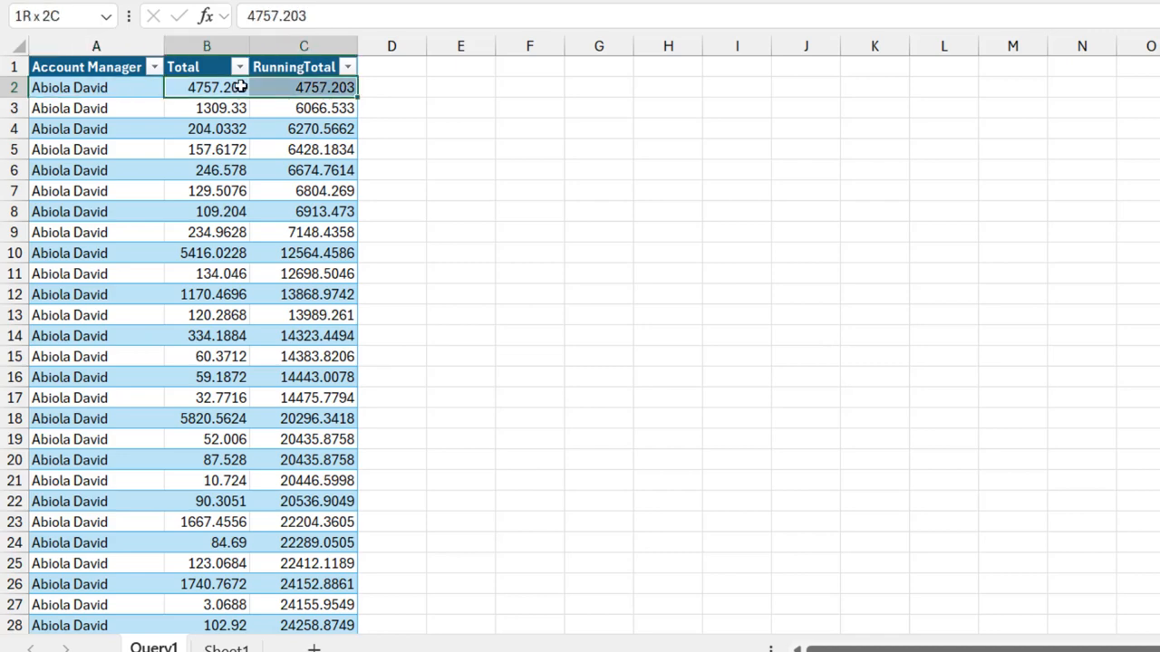
{"action": "key", "text": "ctrl+Backspace"}
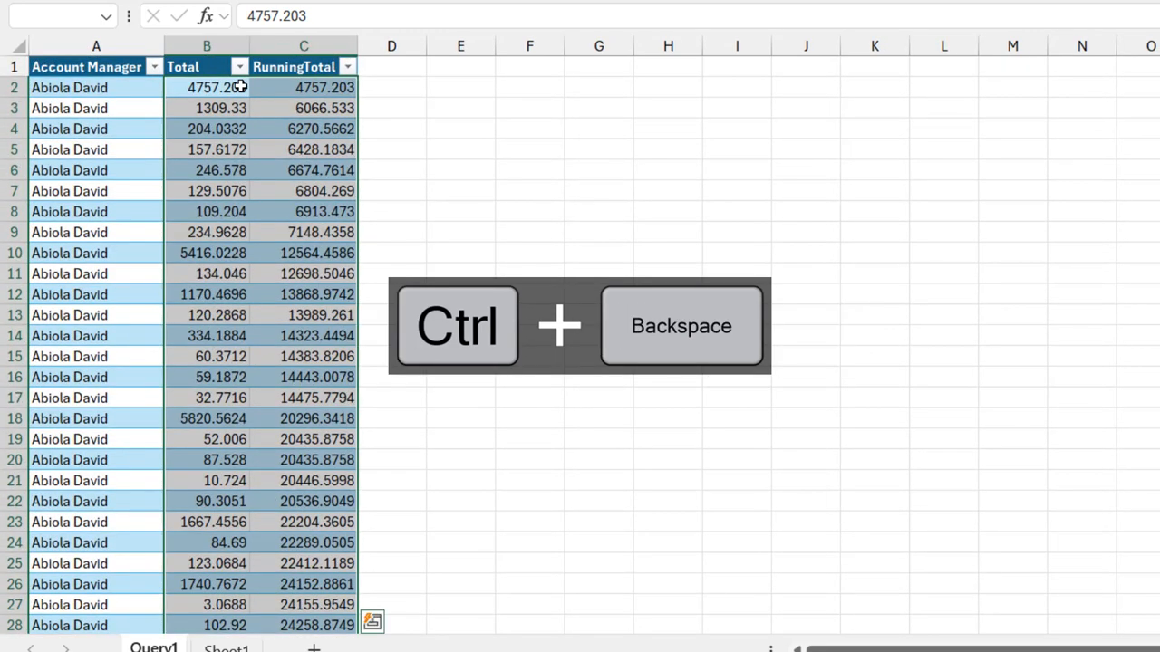
{"action": "key", "text": "ctrl+shift+4"}
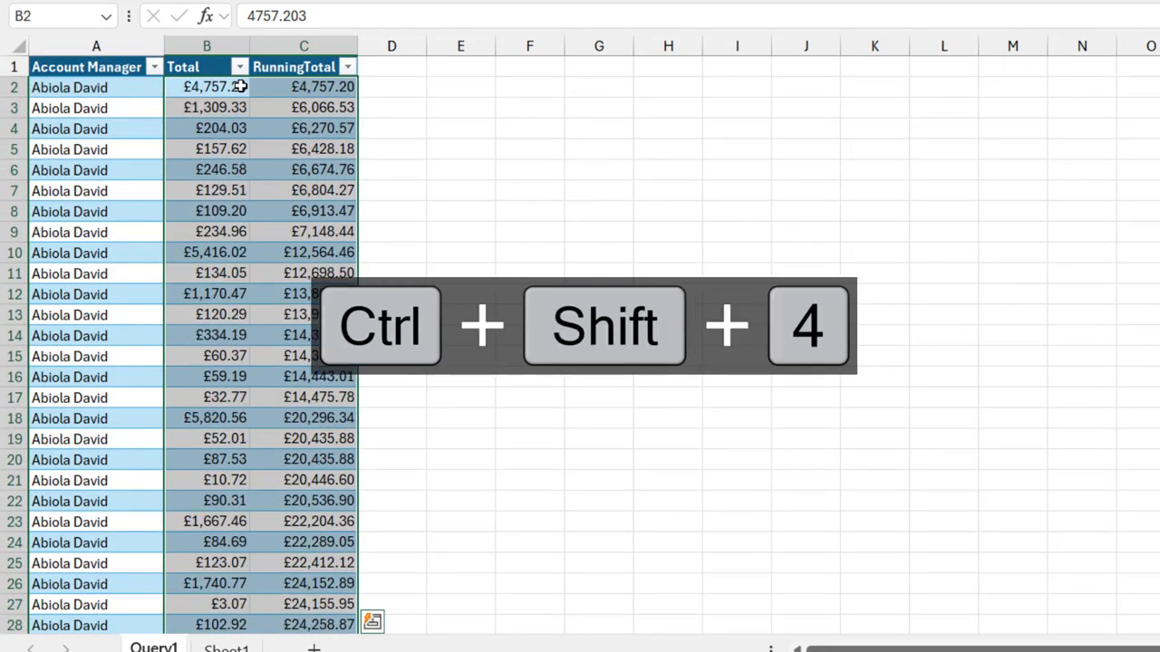
{"action": "key", "text": "ctrl+shift+4"}
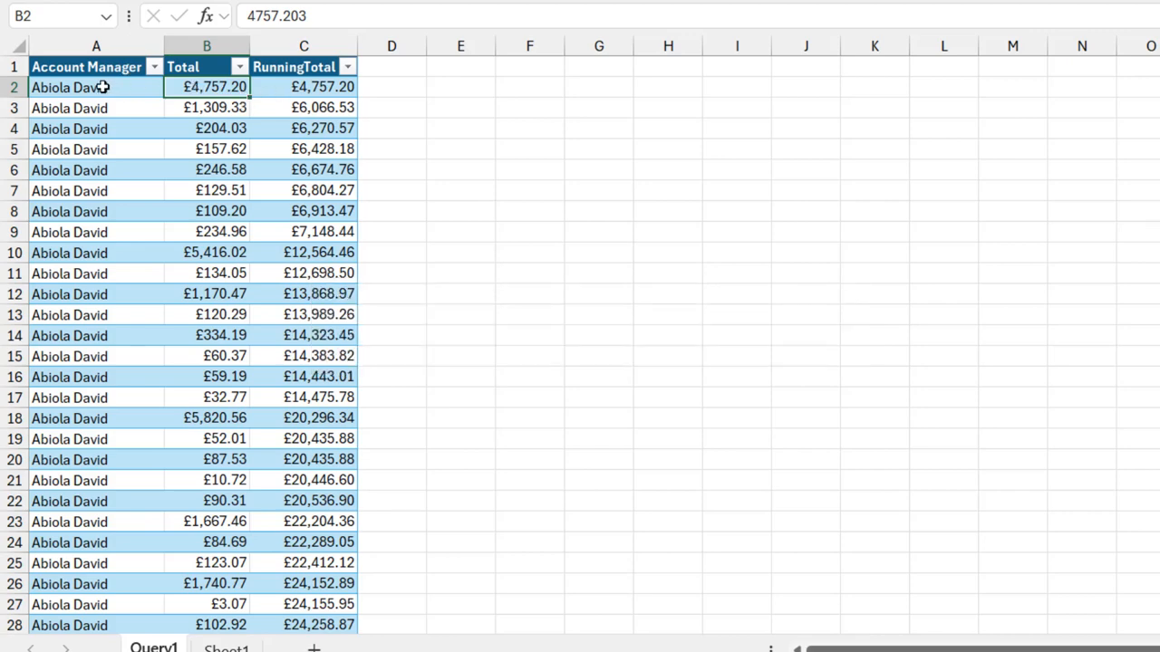
{"action": "mouse_move", "coordinate": [206, 87]}
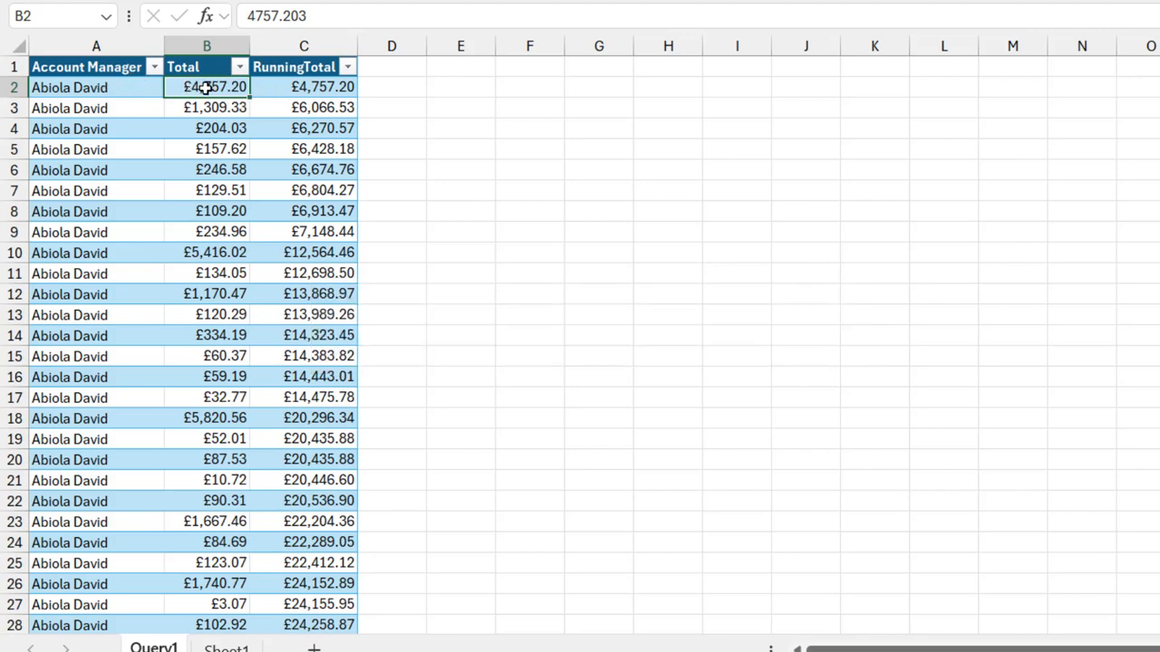
{"action": "mouse_move", "coordinate": [209, 100]}
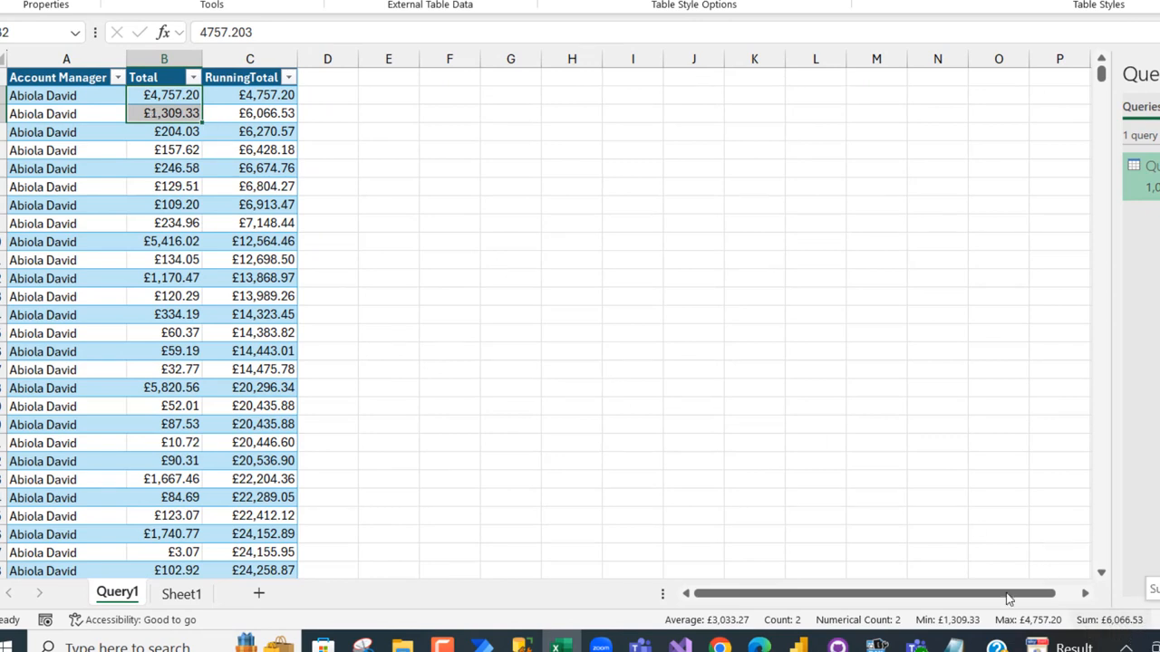
{"action": "left_click", "coordinate": [250, 112]}
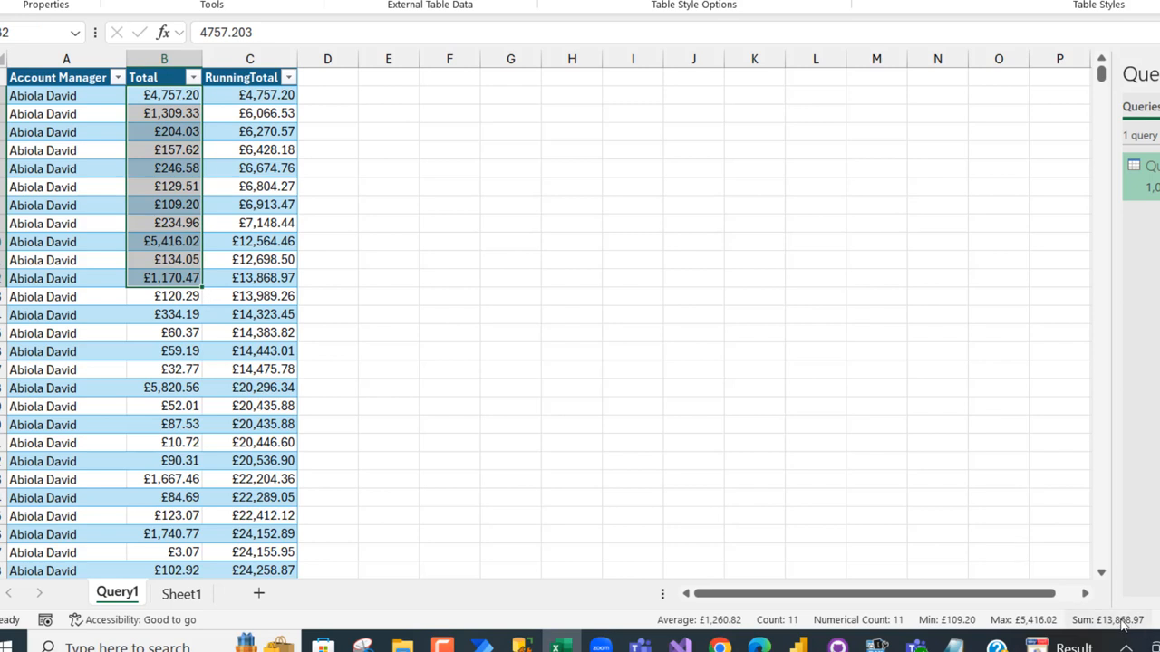
{"action": "mouse_move", "coordinate": [432, 234]}
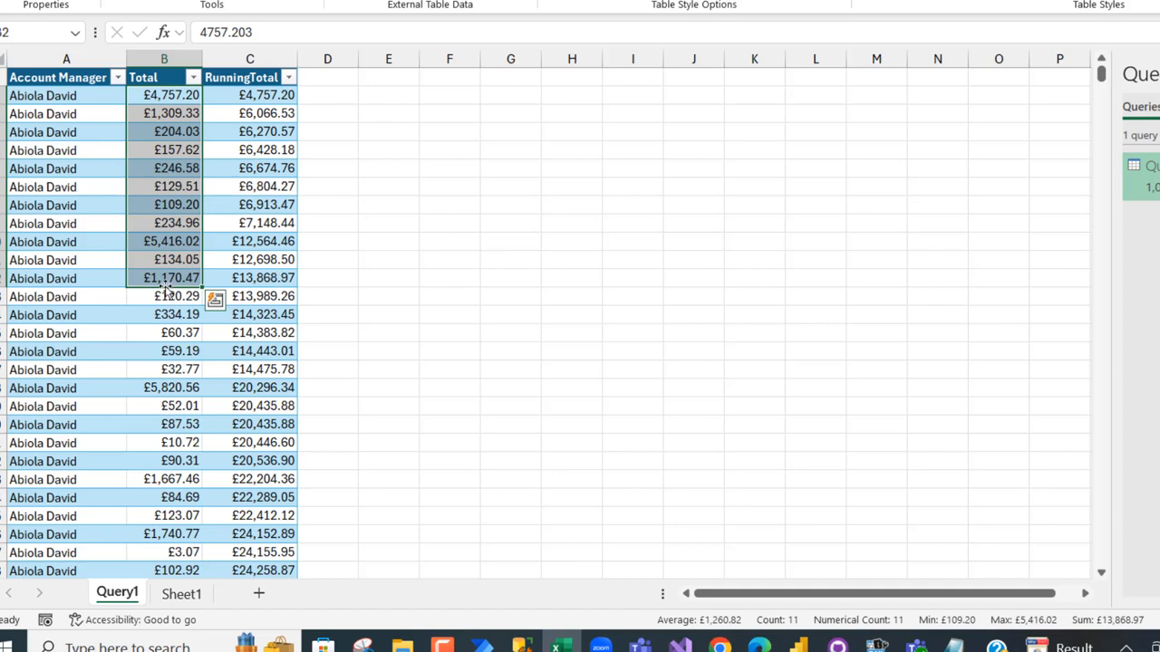
{"action": "left_click", "coordinate": [163, 280]}
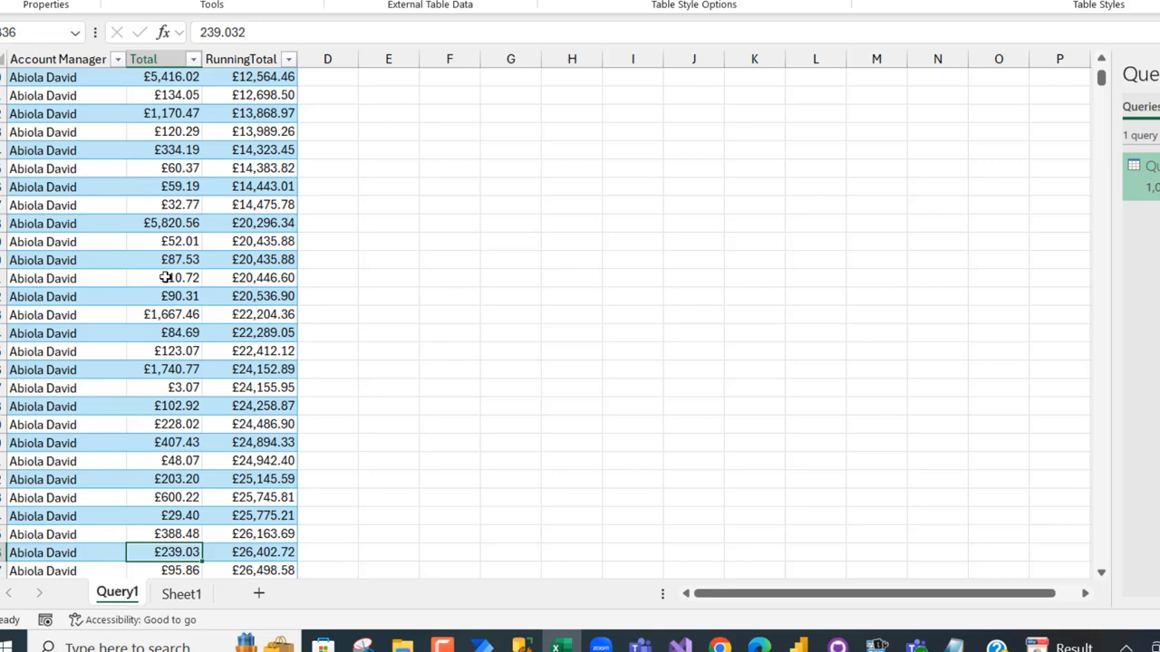
{"action": "scroll", "scroll_direction": "down", "scroll_amount": 3}
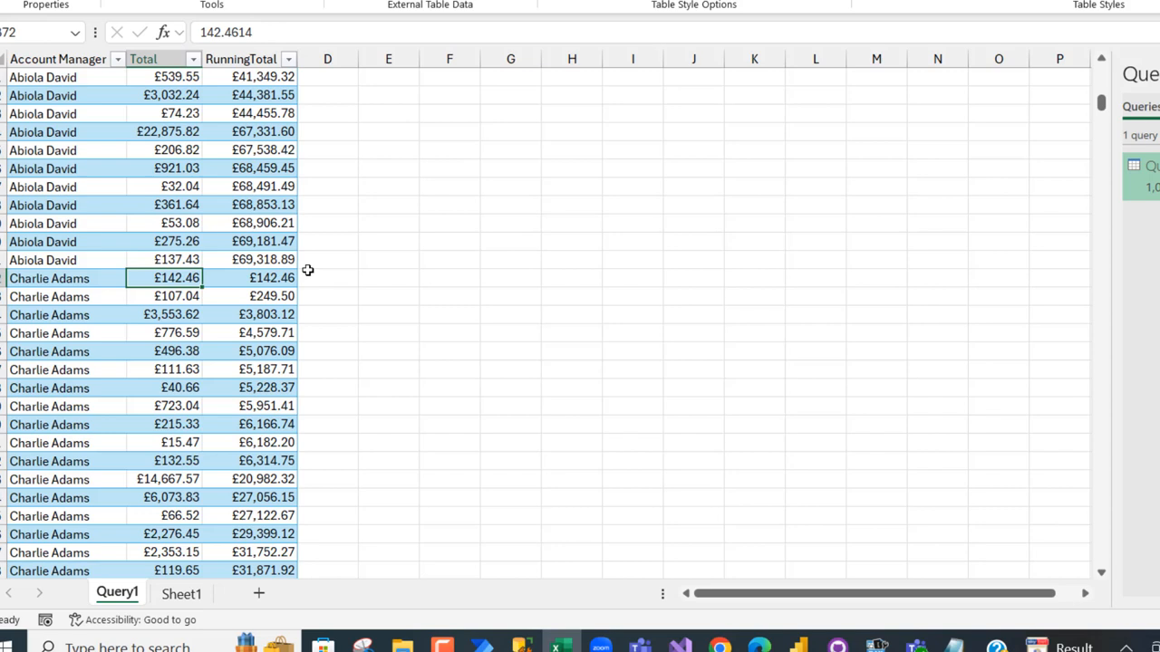
{"action": "mouse_move", "coordinate": [266, 287]}
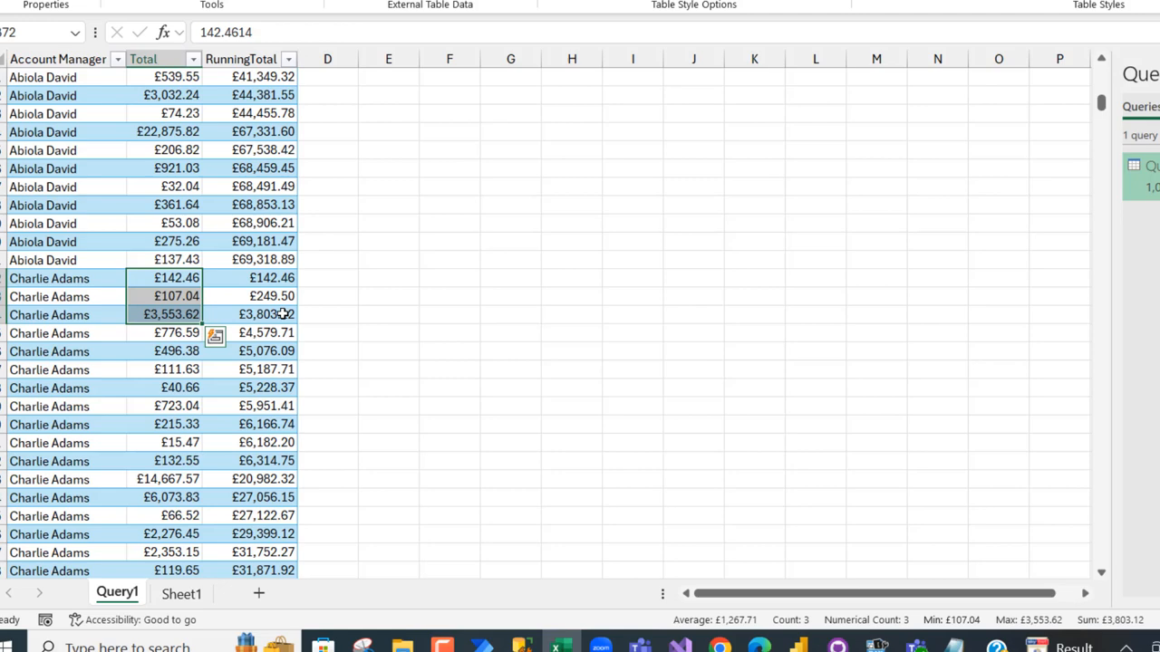
{"action": "left_click", "coordinate": [264, 352]}
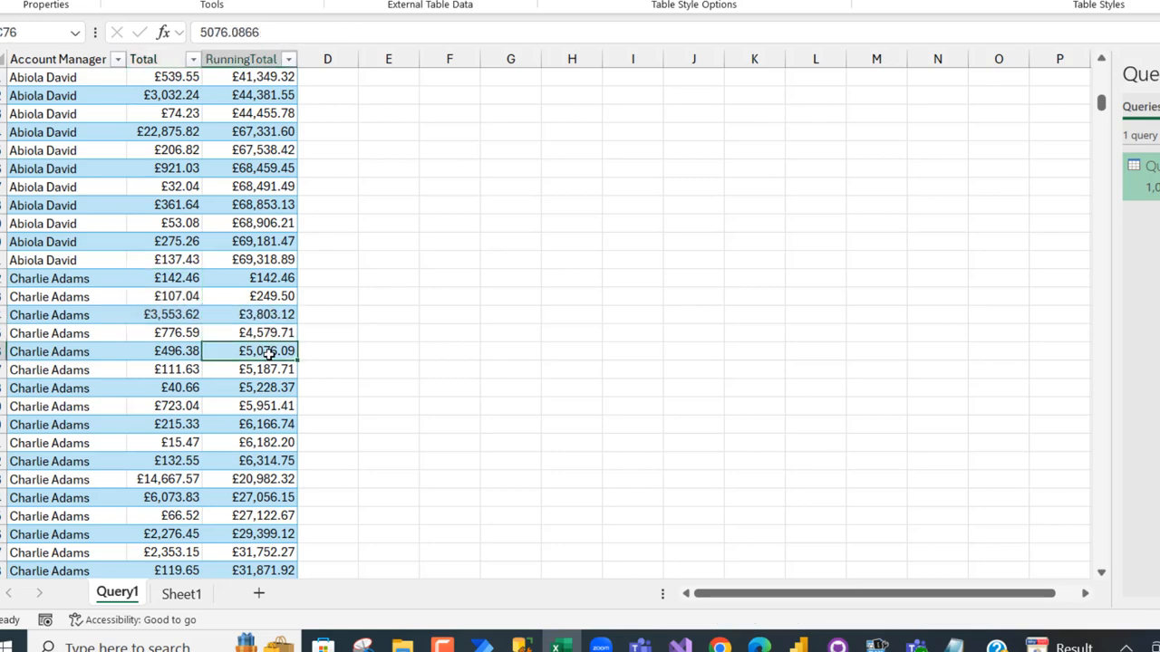